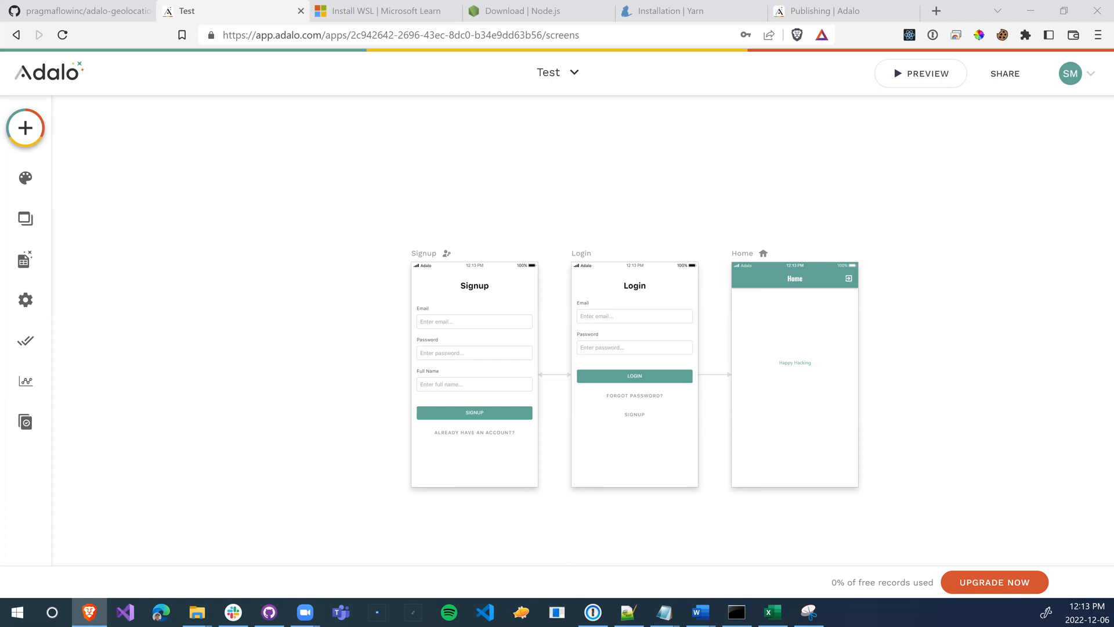
mouse_move(794, 197)
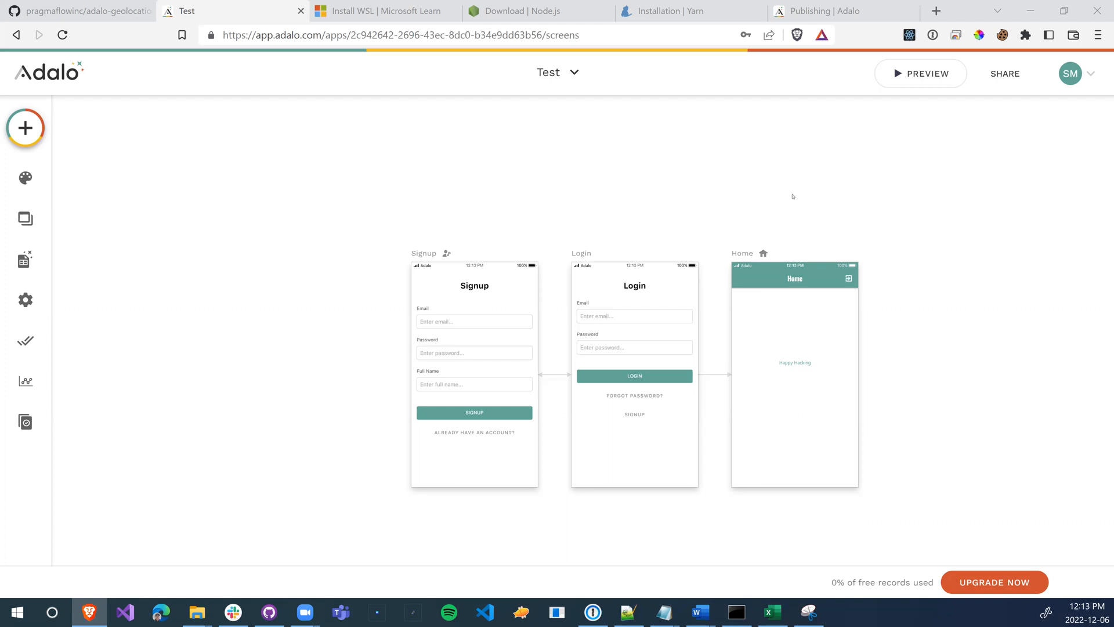
mouse_move(1010, 223)
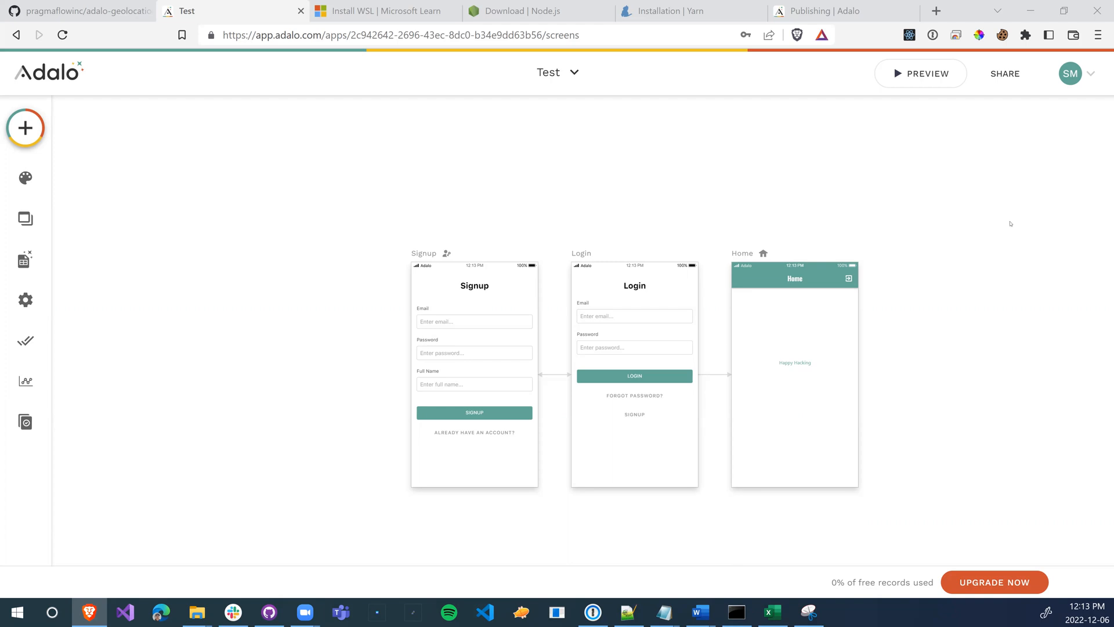
mouse_move(1045, 127)
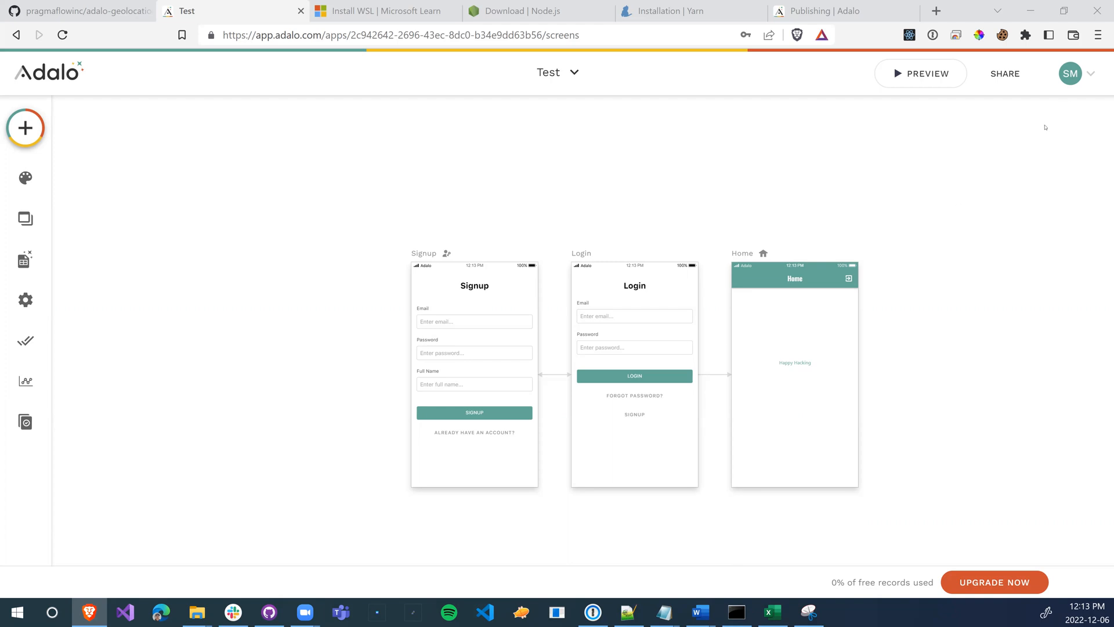
mouse_move(380, 23)
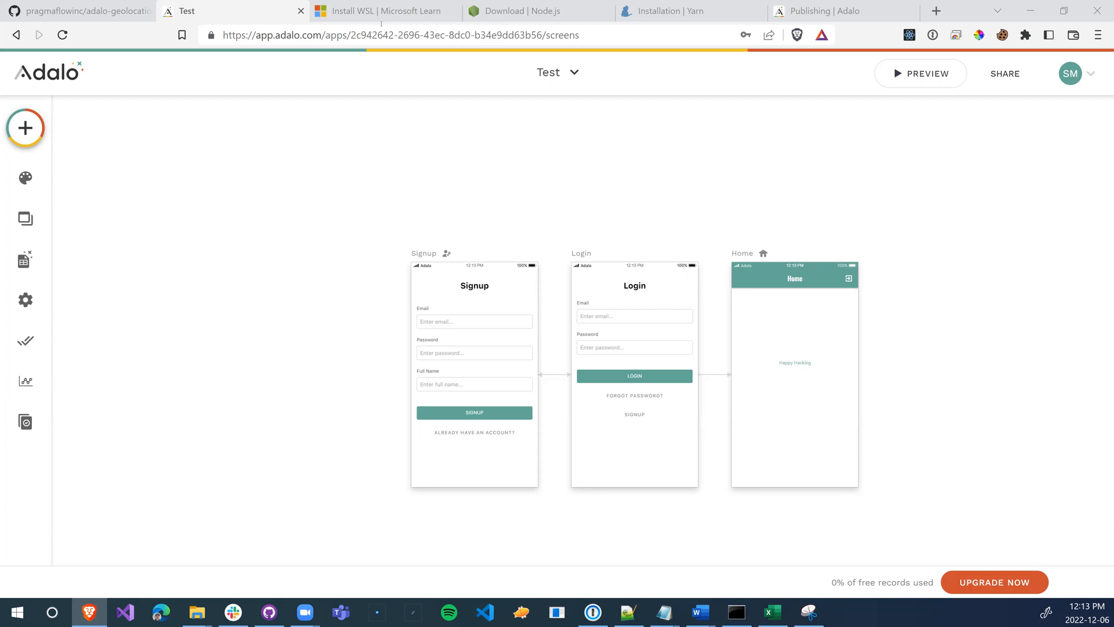
Check developer mode in Adalo account settings, then switch to the WSL install guide
click(1091, 74)
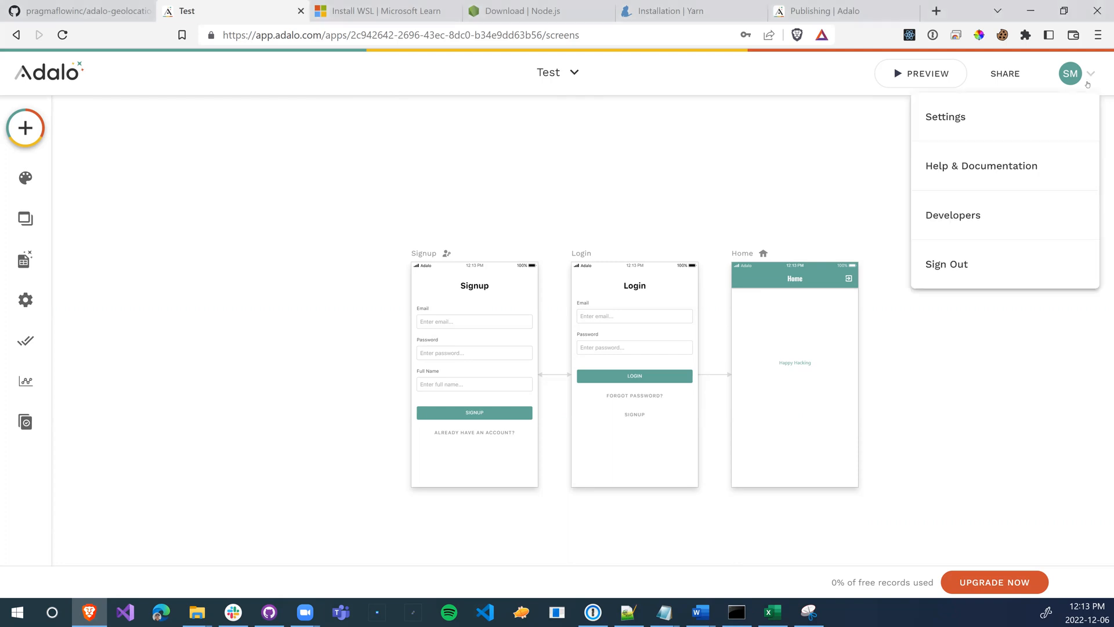
click(945, 116)
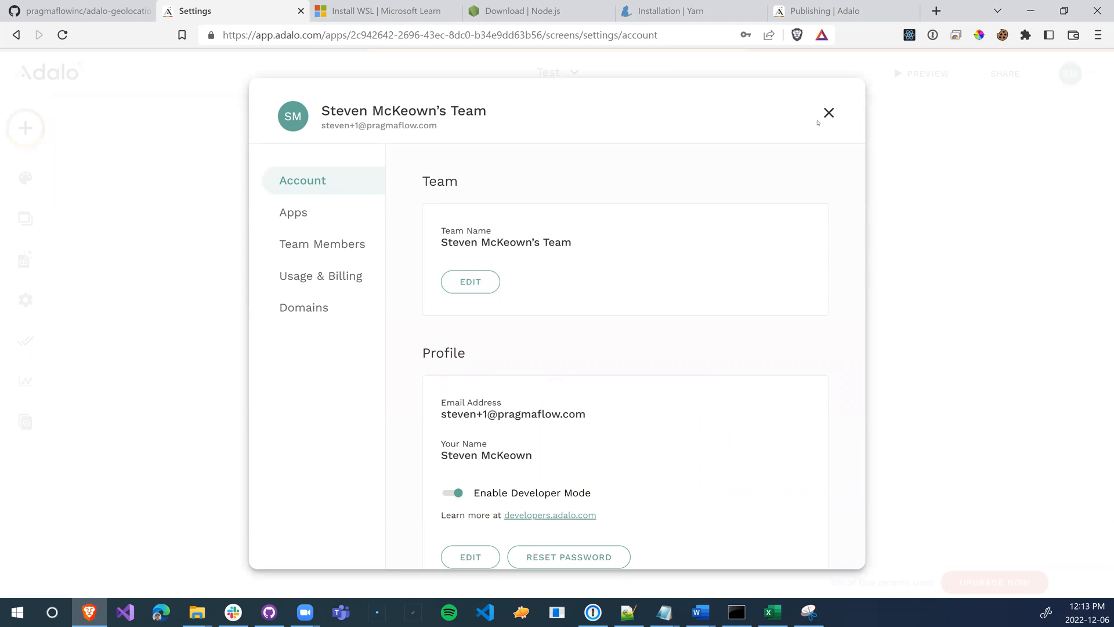
click(828, 113)
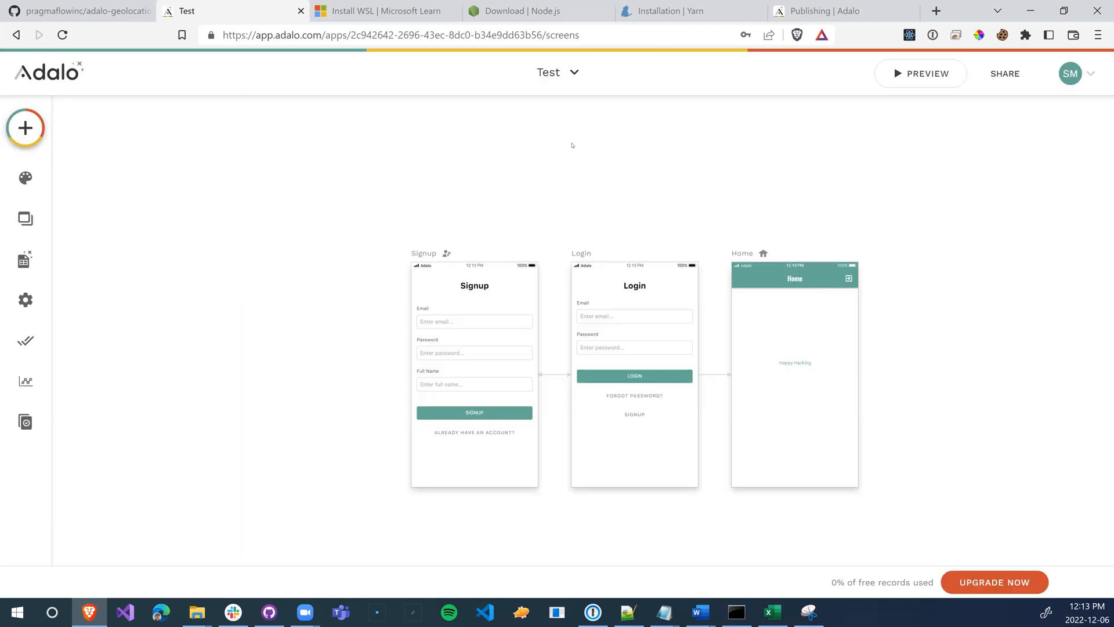
mouse_move(343, 123)
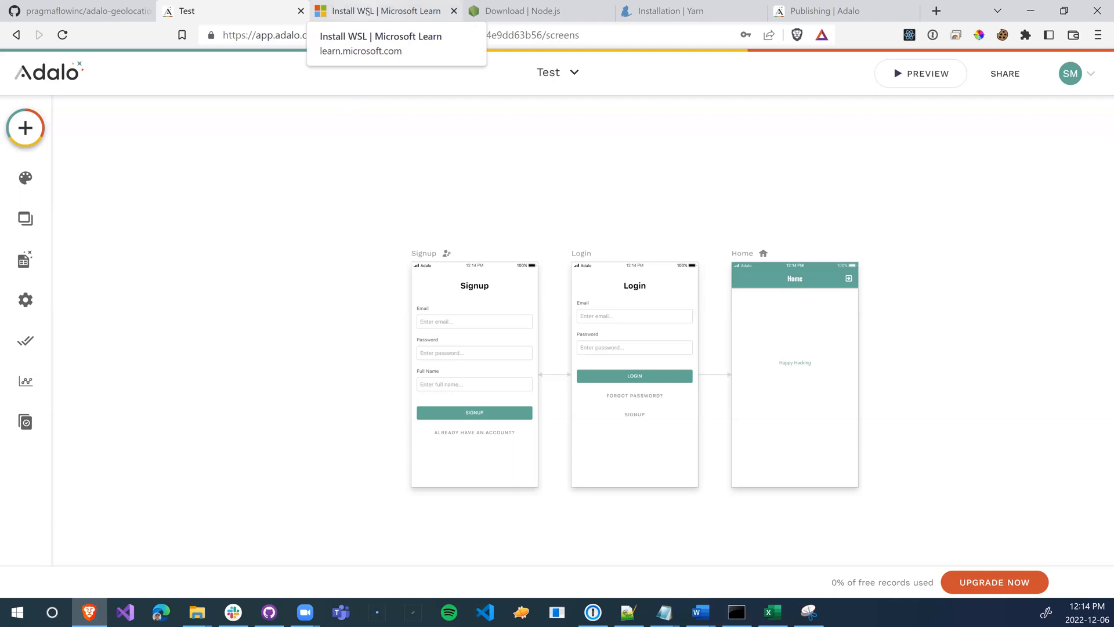
click(383, 10)
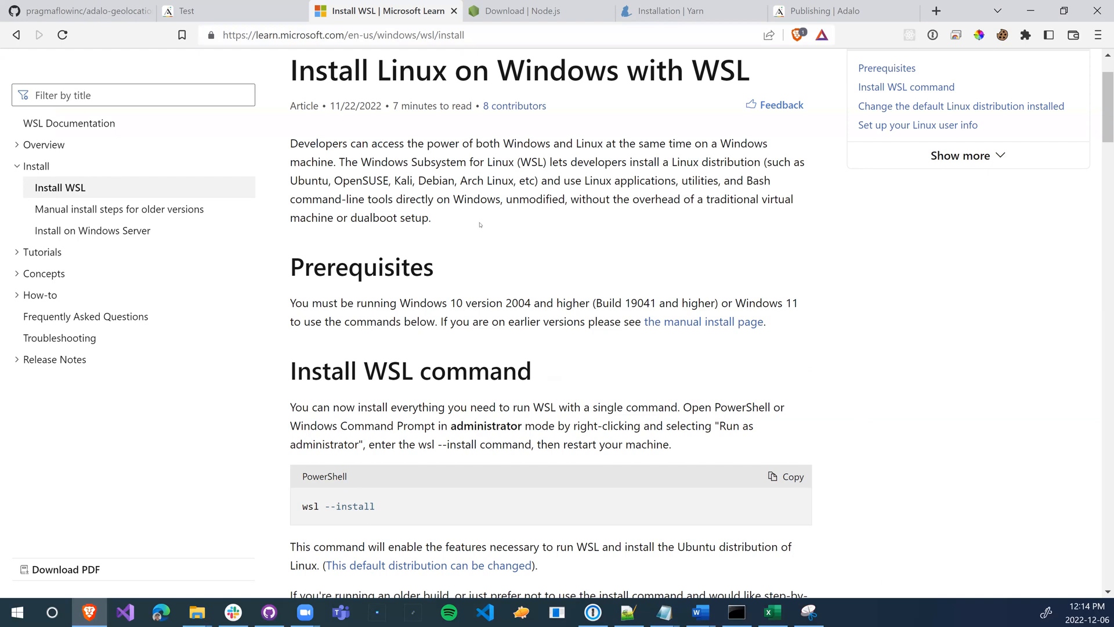
mouse_move(469, 190)
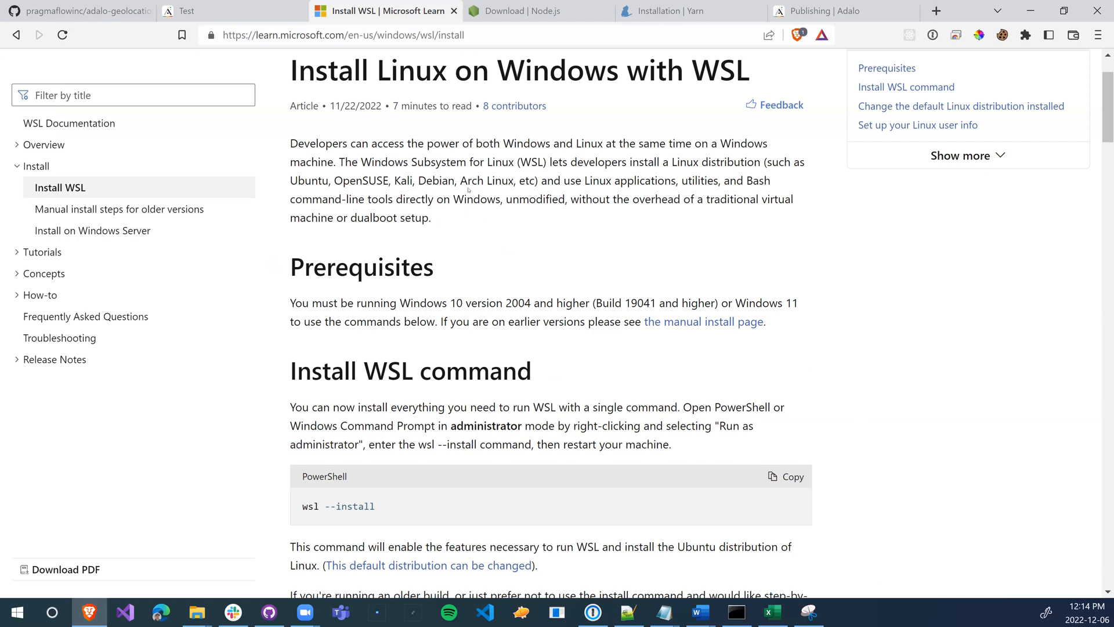
Switch to the Node.js downloads page listing the LTS 18.12.1 installers
click(529, 11)
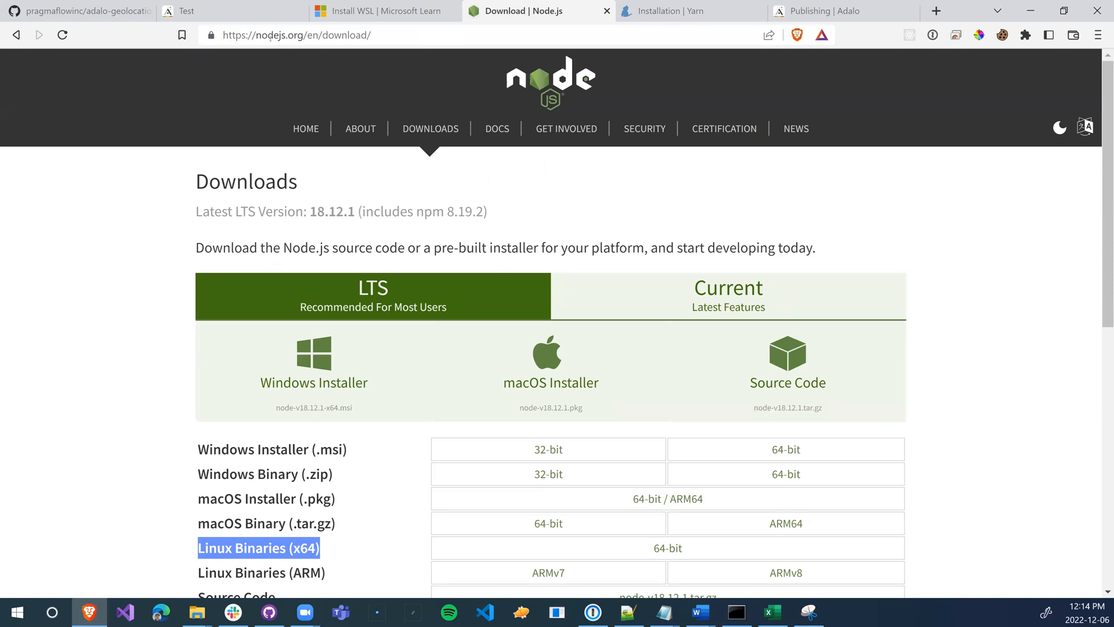
mouse_move(159, 548)
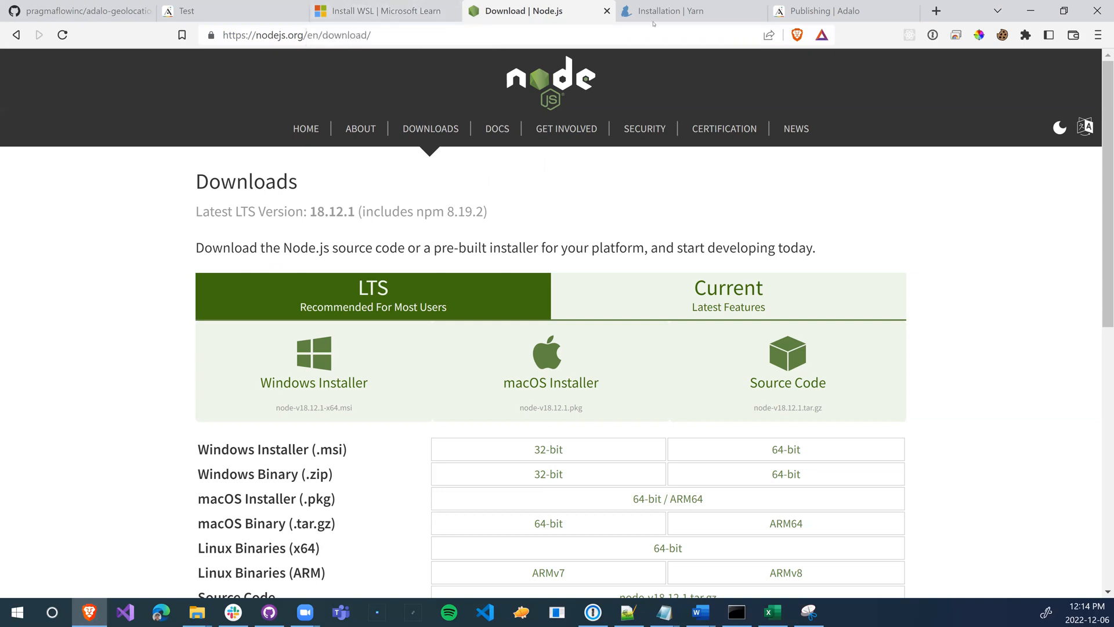
Scroll Yarn's guide to 'npm install --global yarn', then switch to the adalo-geolocation repository
click(689, 10)
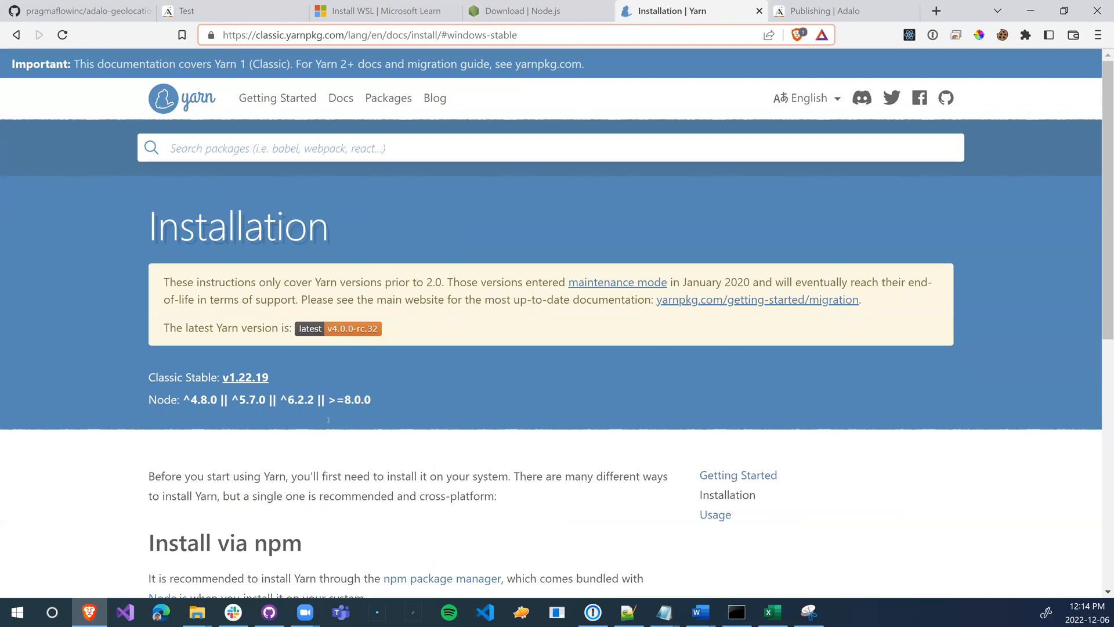
scroll(down, 3)
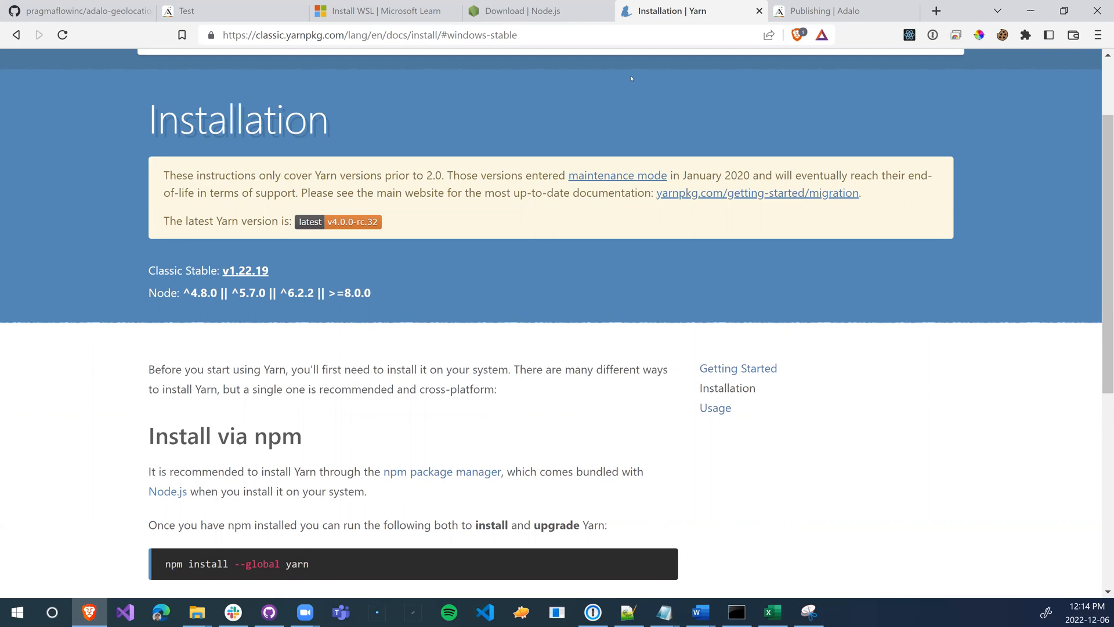
click(78, 10)
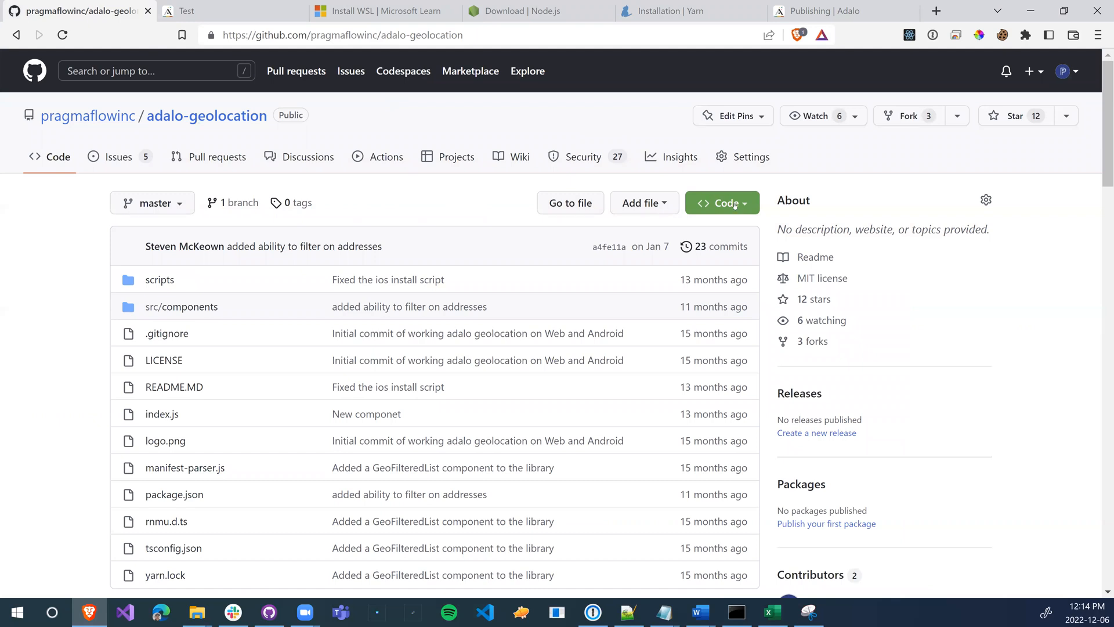
Download adalo-geolocation as a ZIP from the Code menu and open the archive
click(720, 203)
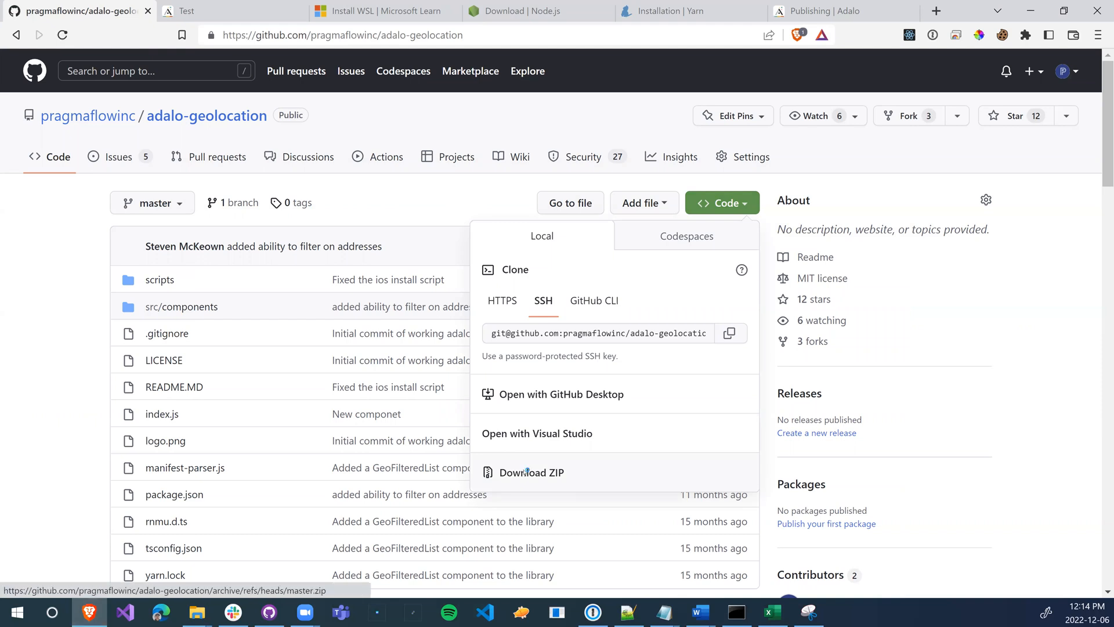
click(531, 471)
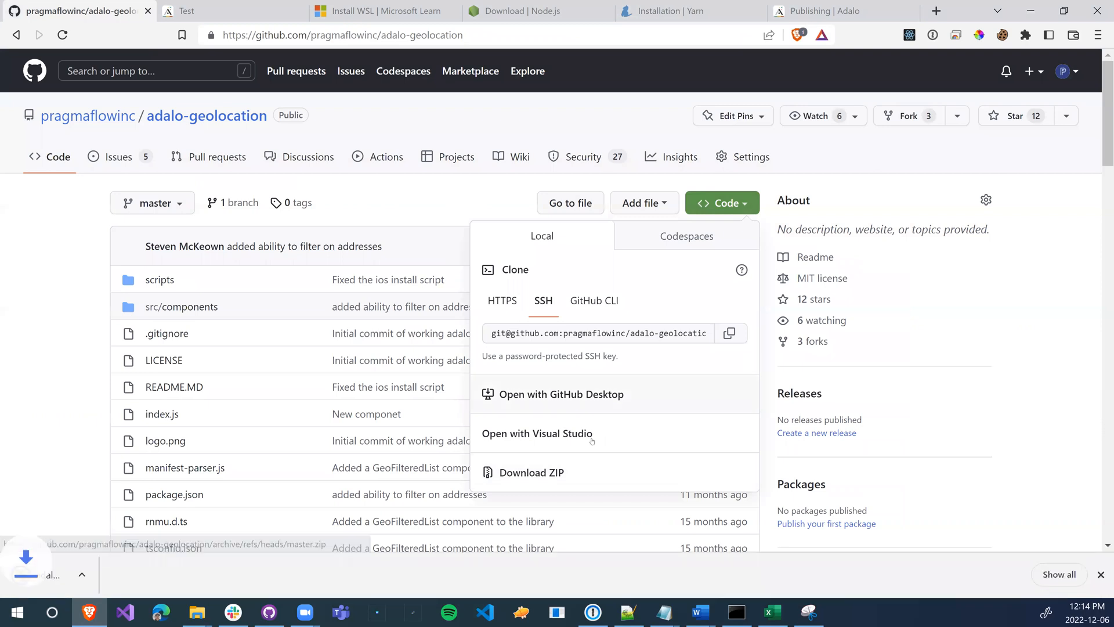
click(529, 472)
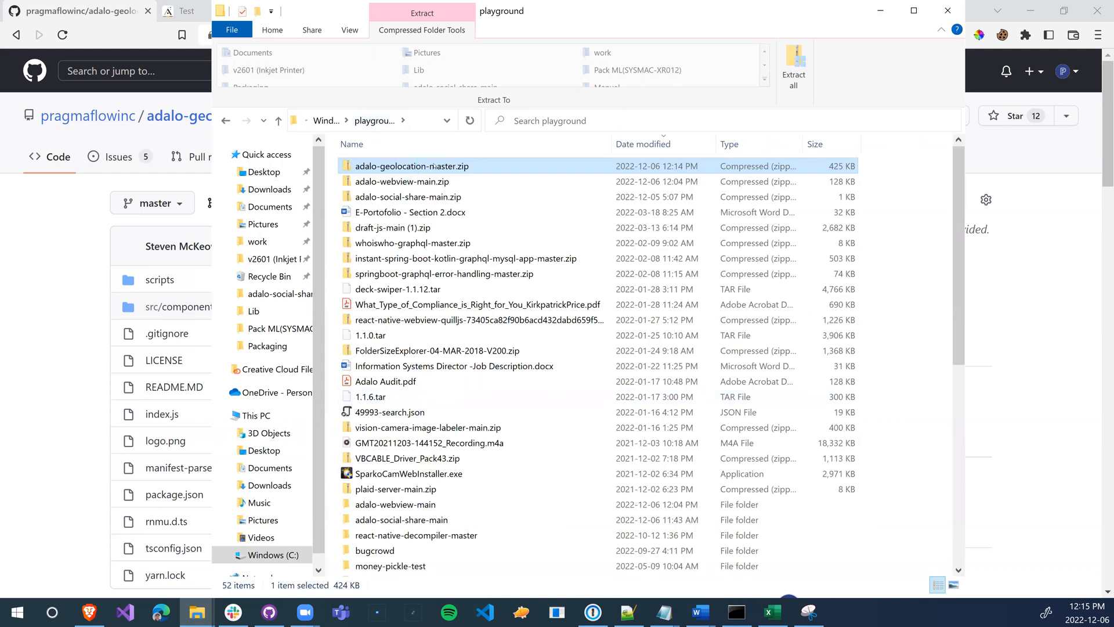
Extract adalo-geolocation-master.zip into playground and select the new folder
right_click(411, 165)
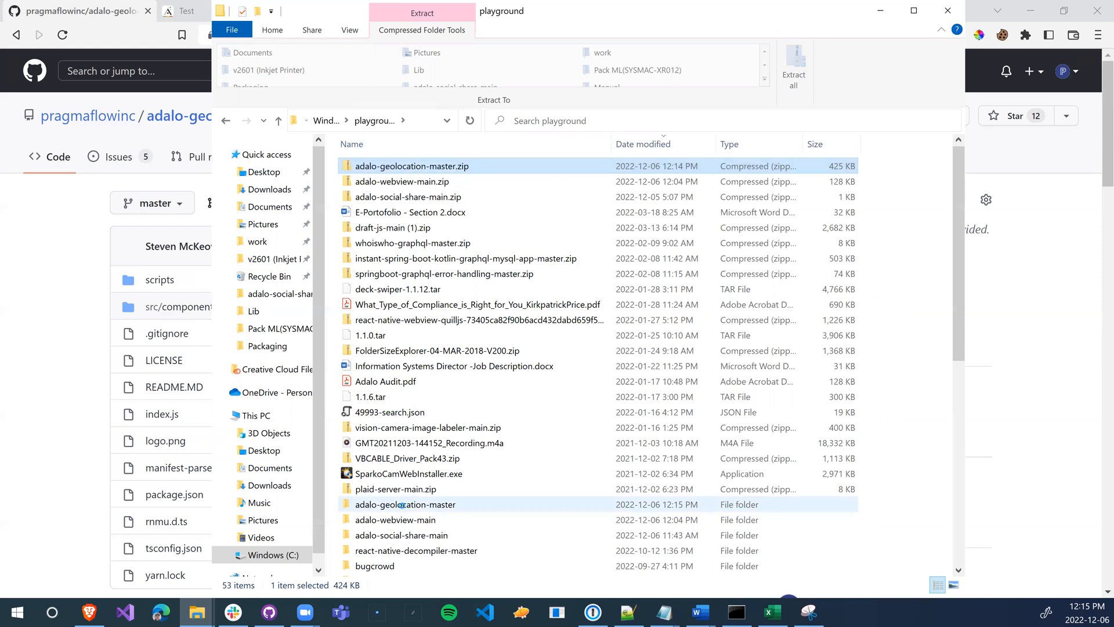
click(405, 504)
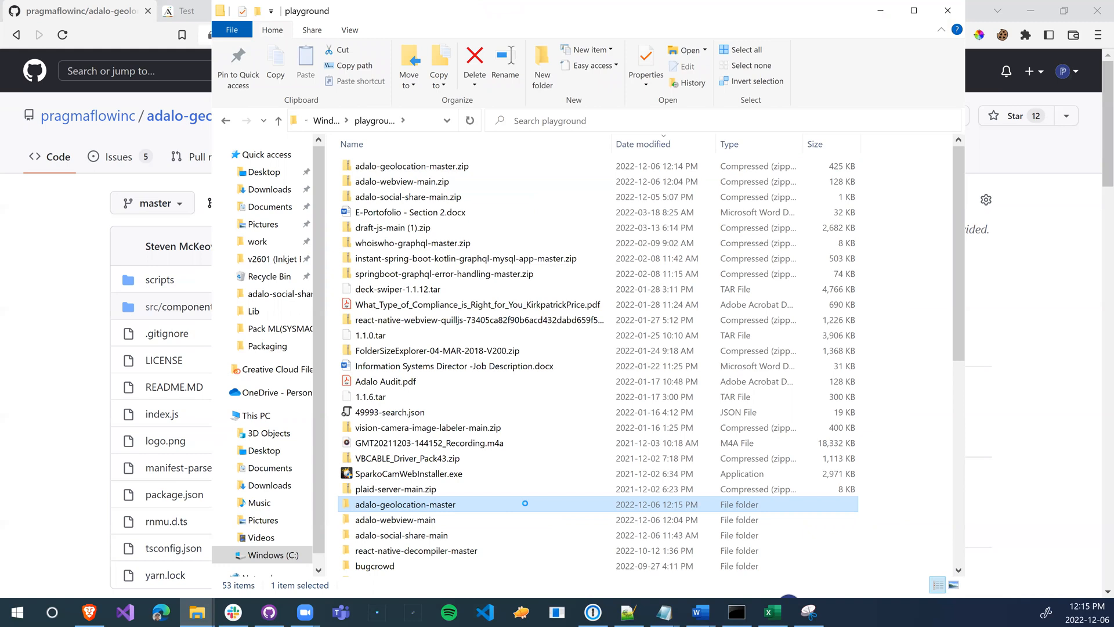
Open the nested adalo-geolocation-master folders and edit package.json in Notepad++
double_click(405, 504)
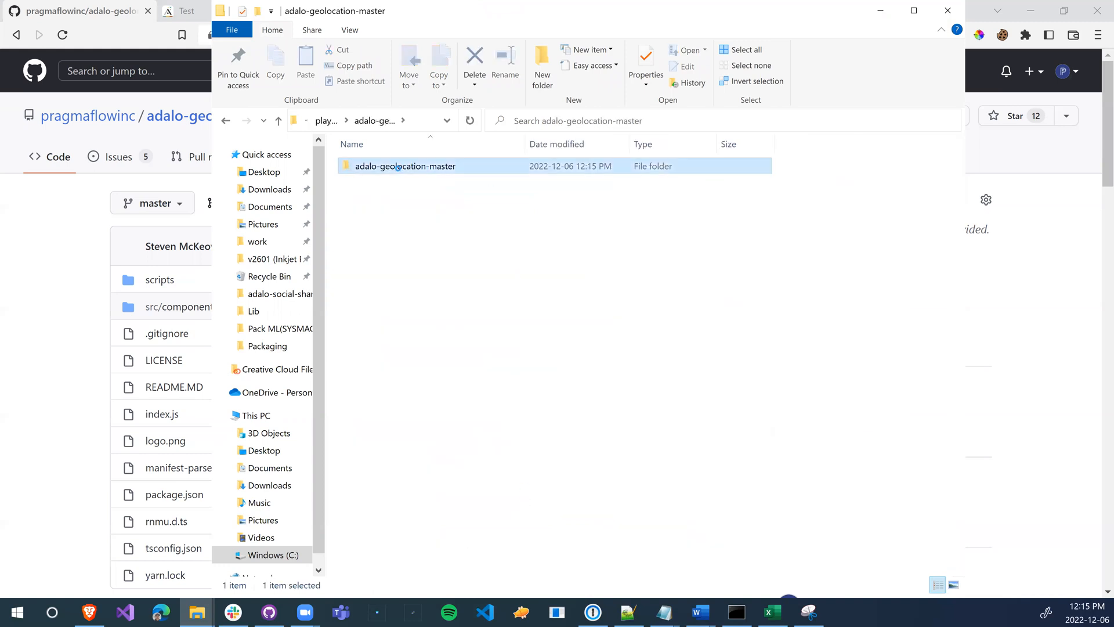
double_click(405, 166)
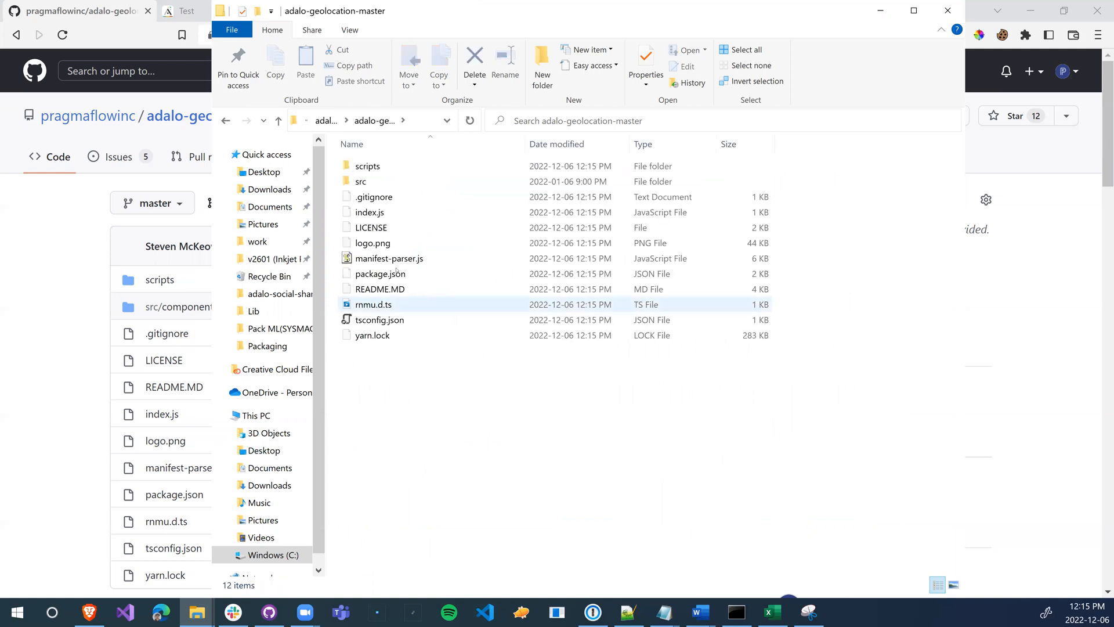
click(381, 274)
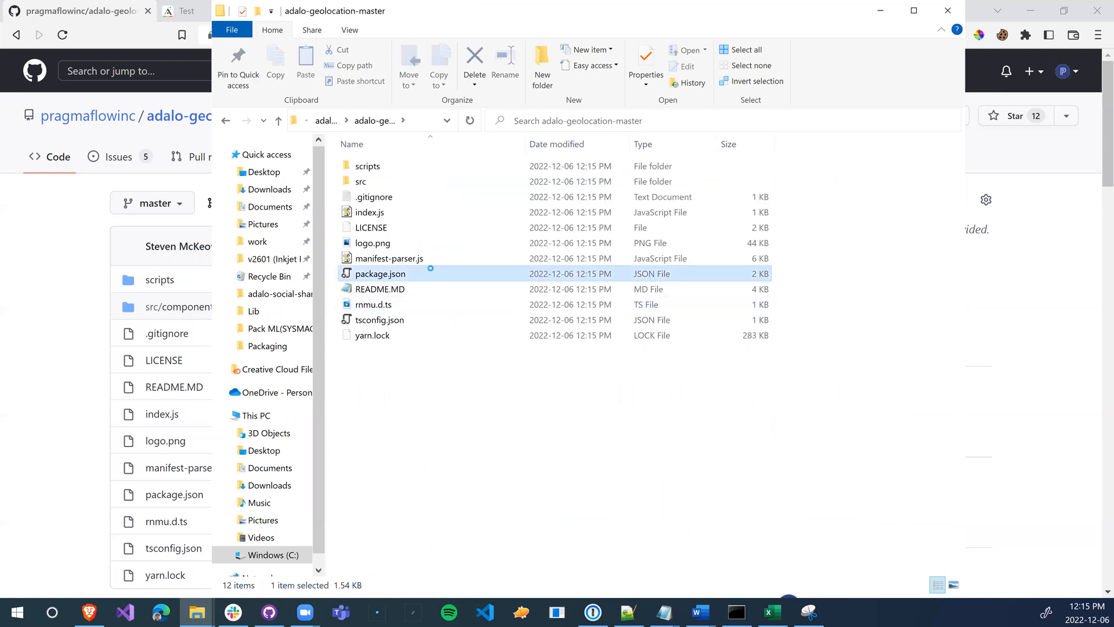
right_click(379, 273)
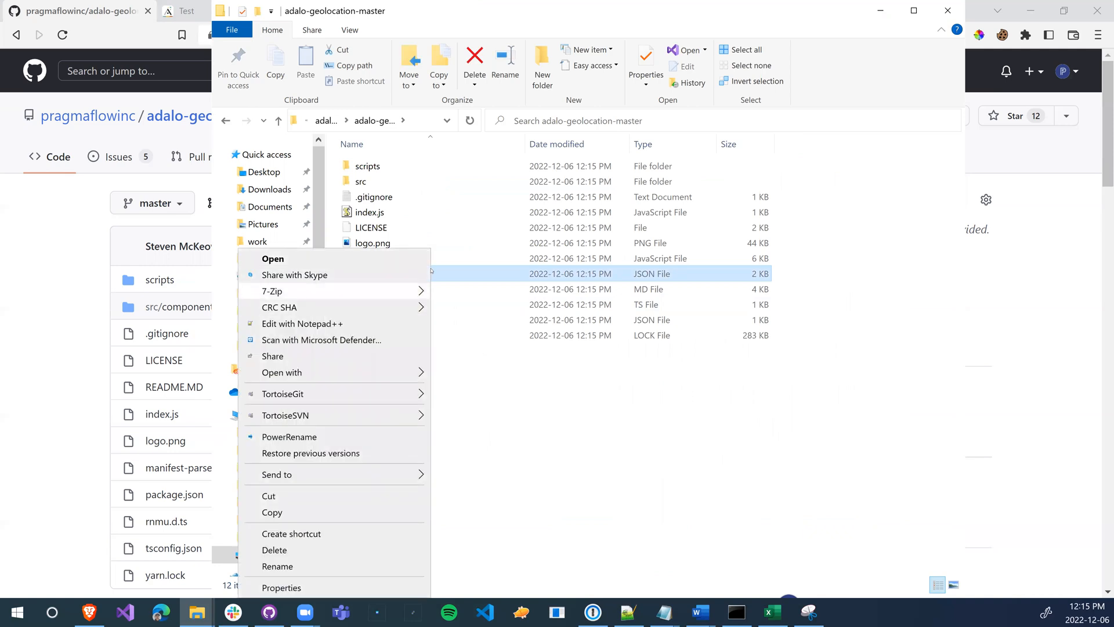
click(301, 324)
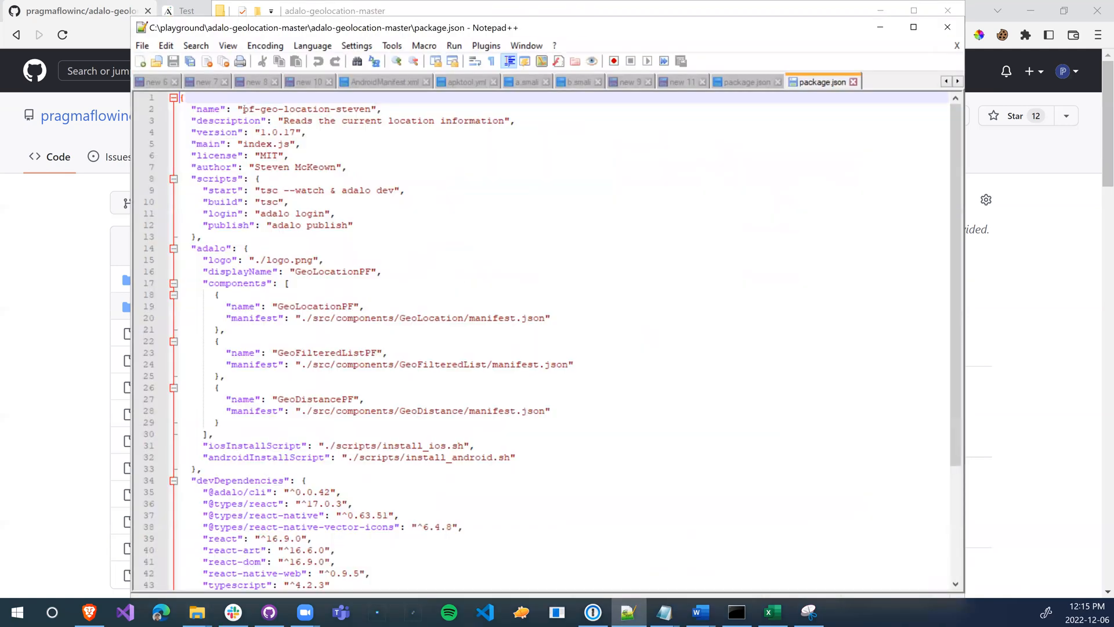
Replace the name pf-geo-location-steven with my-youtube-package-geolocation in package.json
double_click(305, 108)
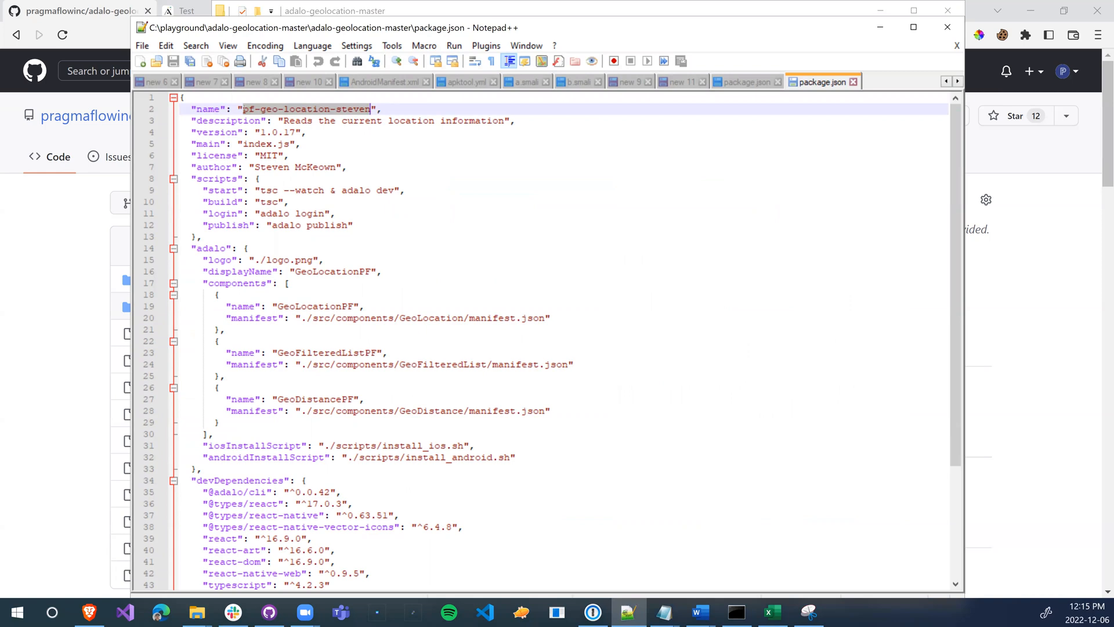
text(my-j)
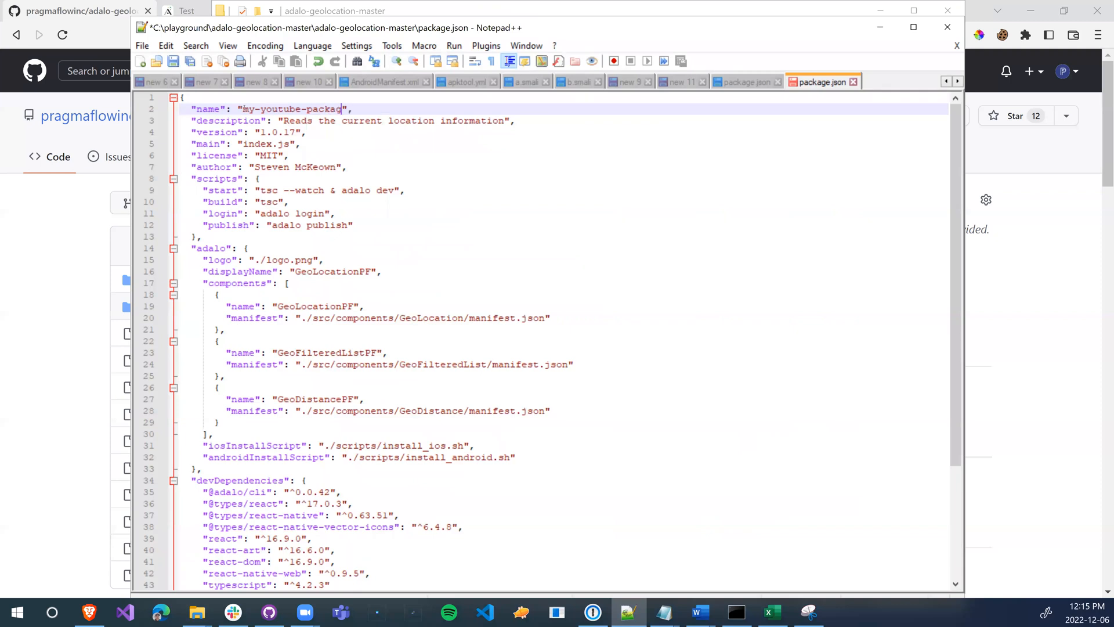
text(-geolo)
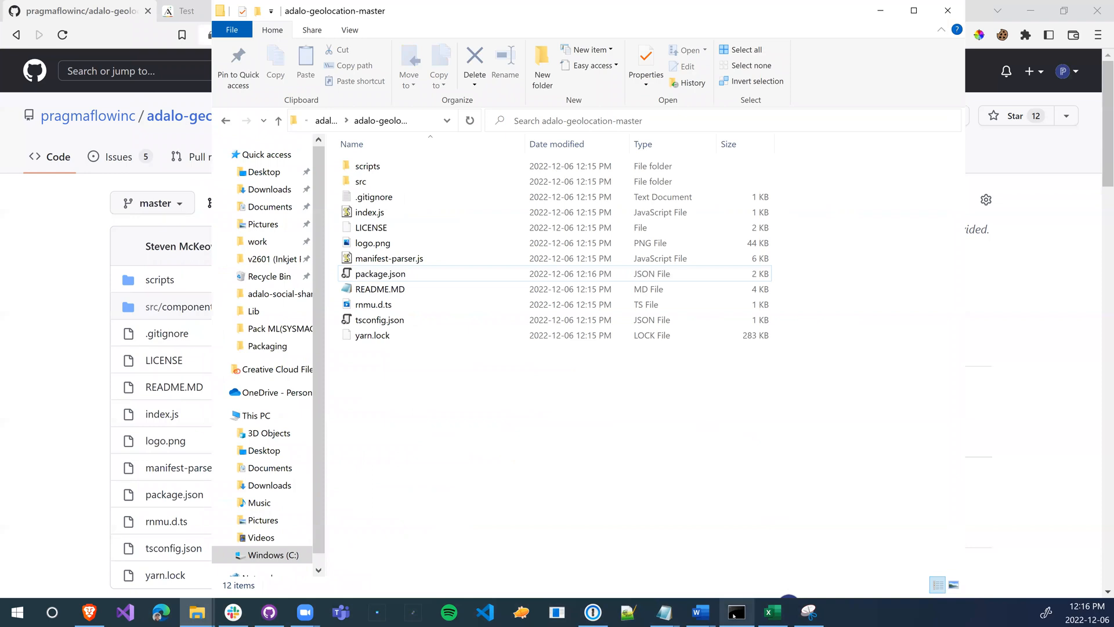
click(389, 258)
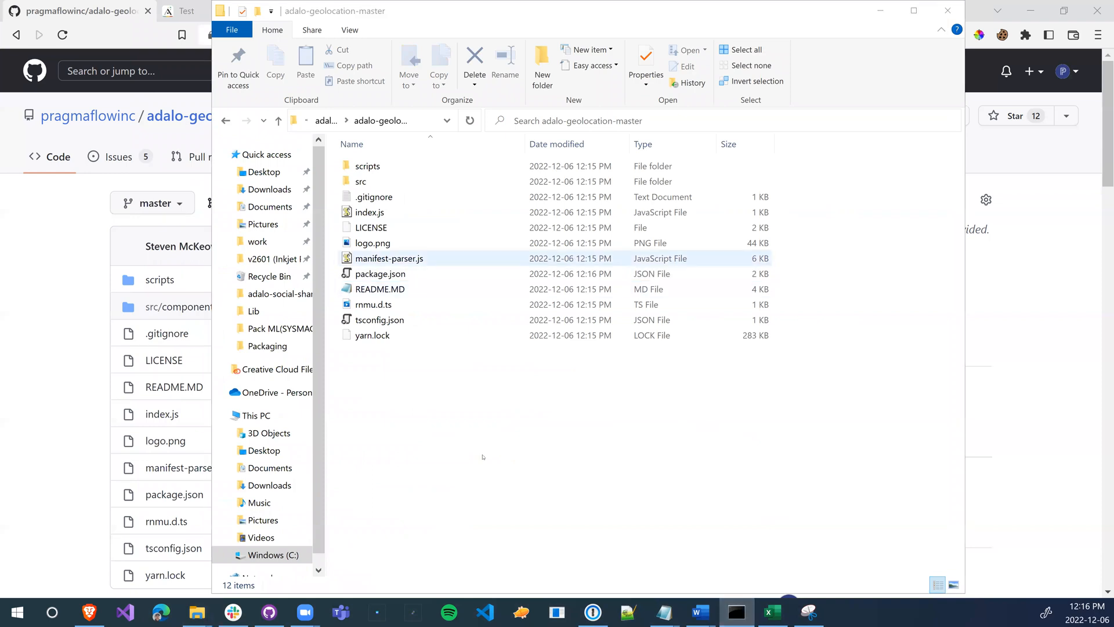
click(379, 273)
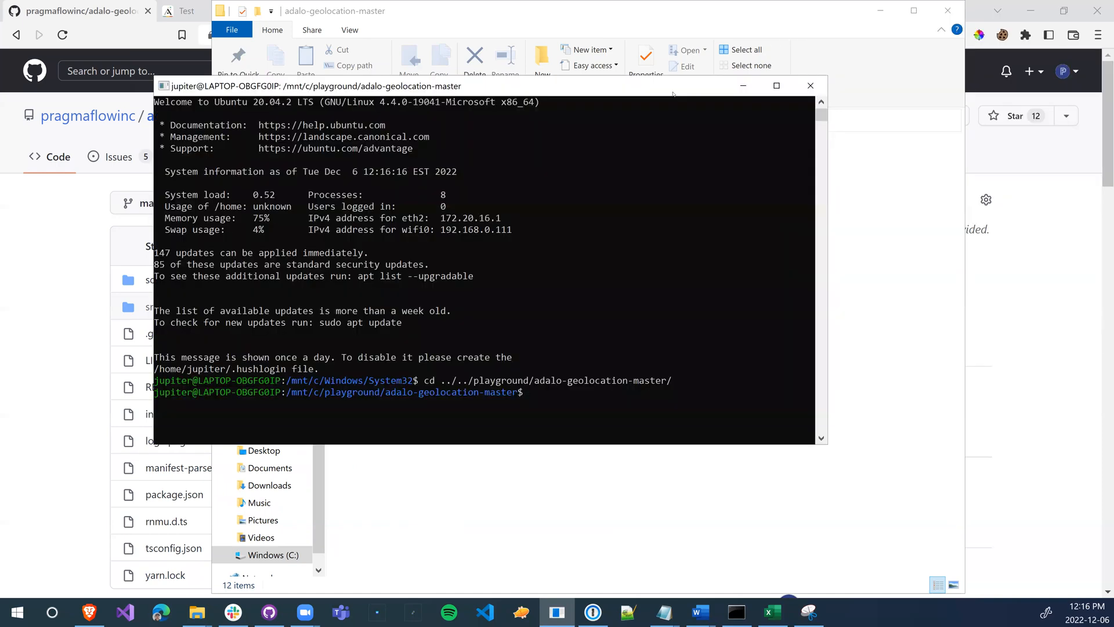
Run cd adalo-geolocation-master/, ls and yarn to install dependencies
text(cd adalo-geolocation-master/)
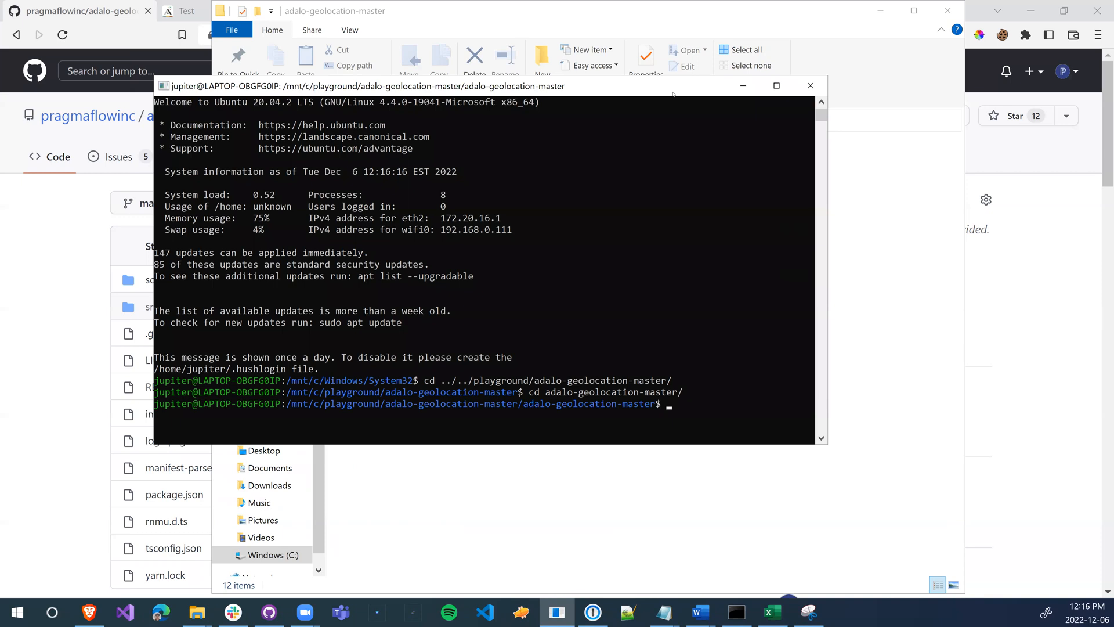
text(ls)
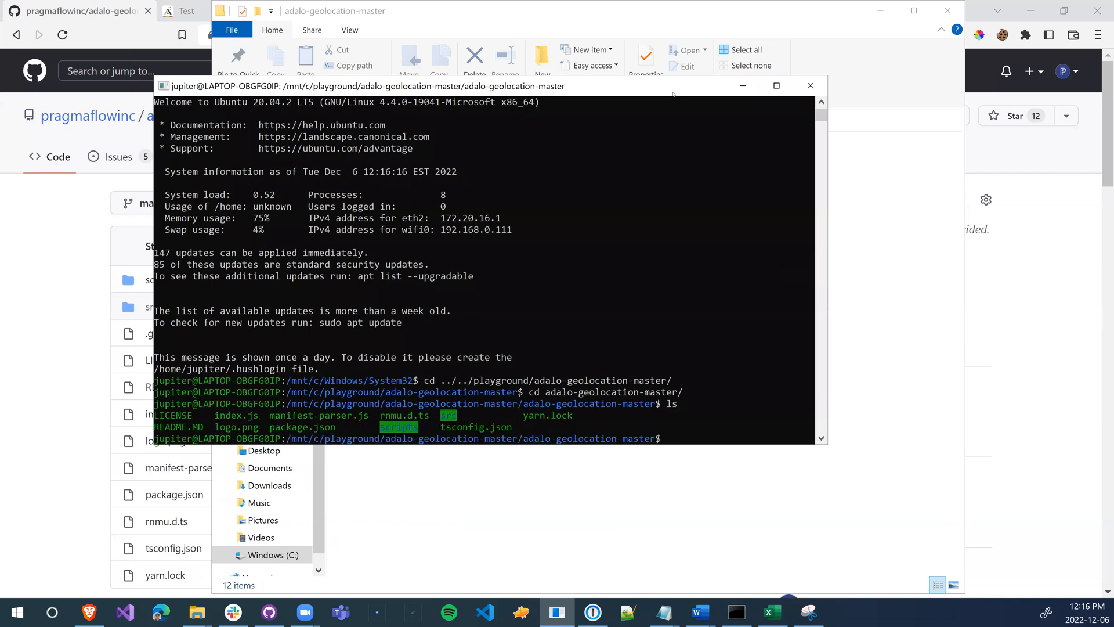
text(yarn)
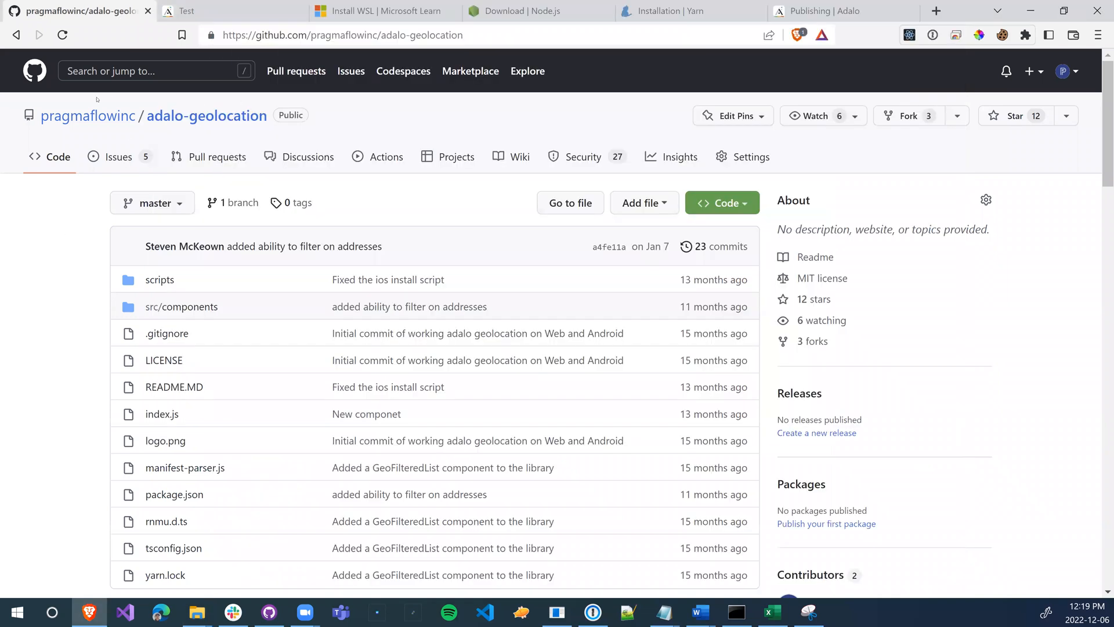
mouse_move(1015, 354)
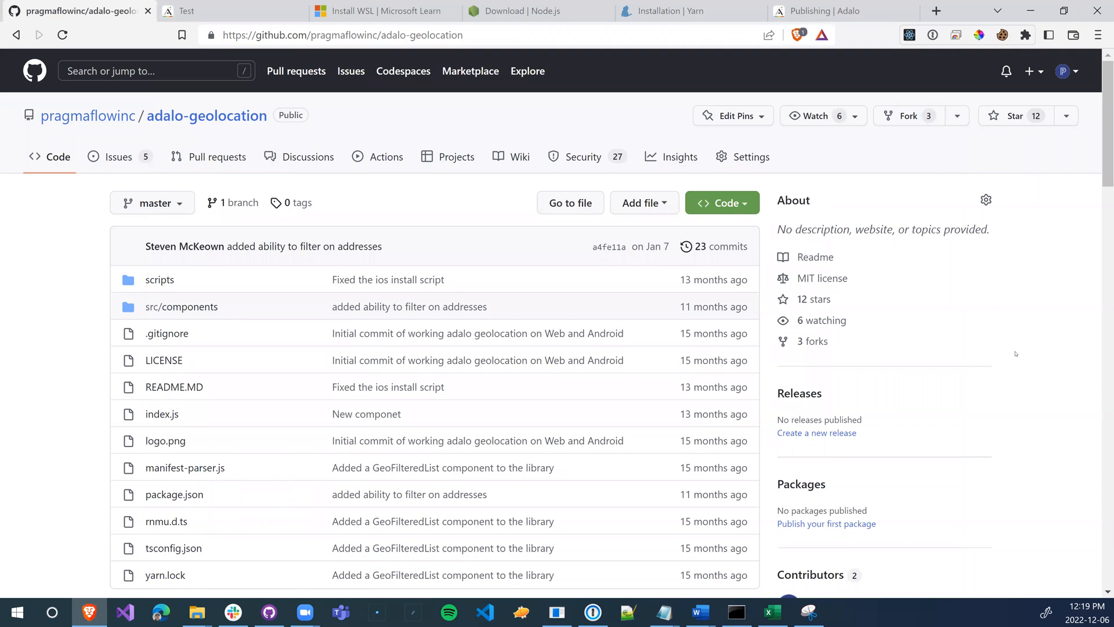
scroll(down, 3)
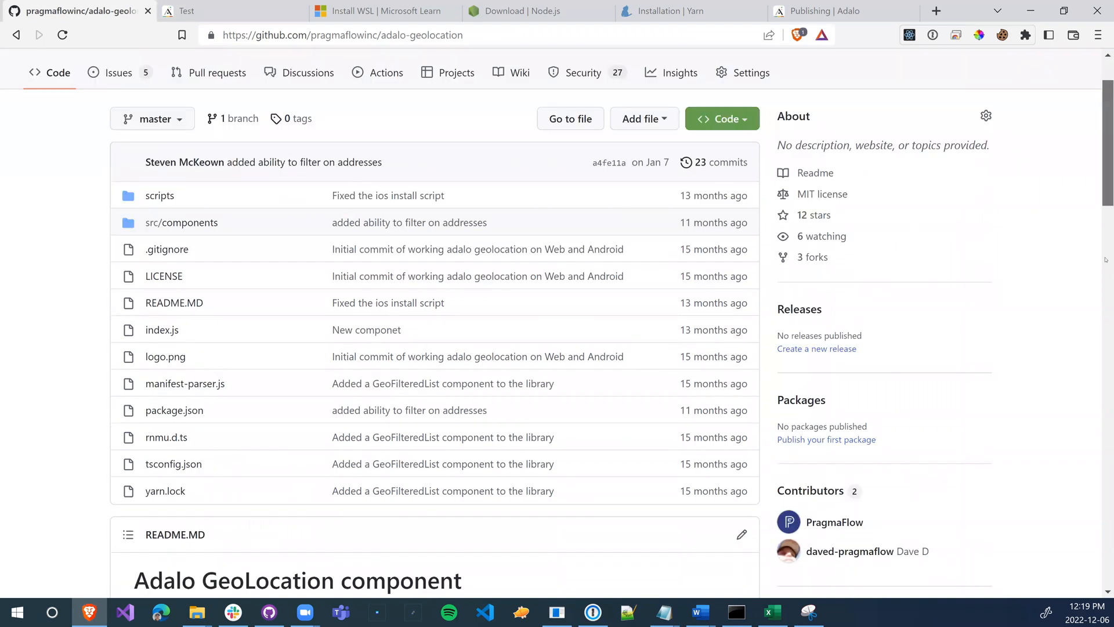
scroll(down, 3)
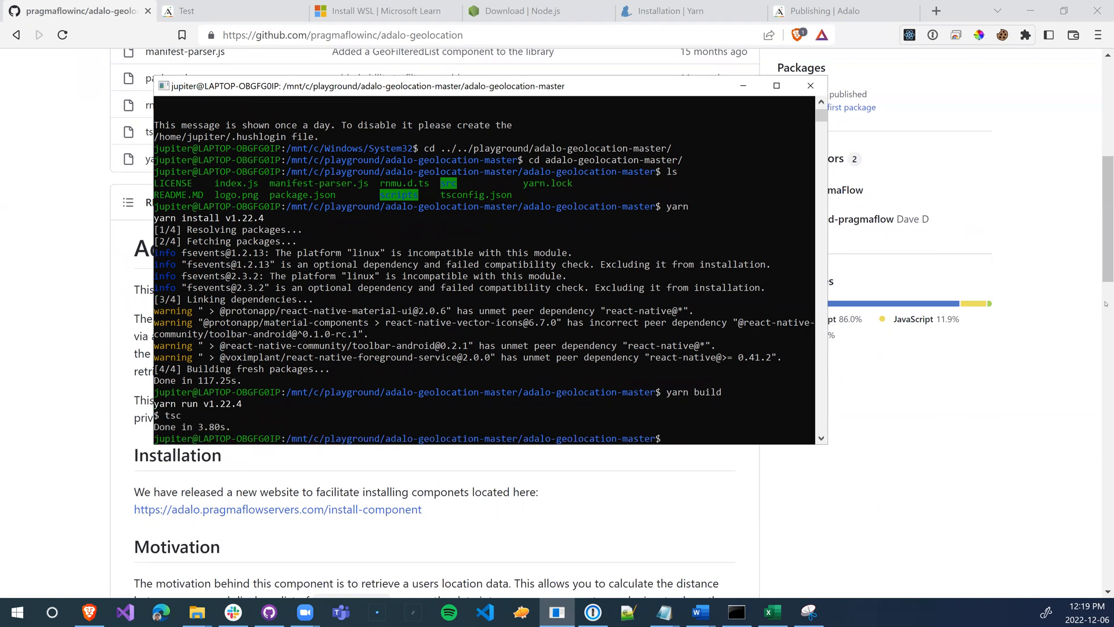
text(n)
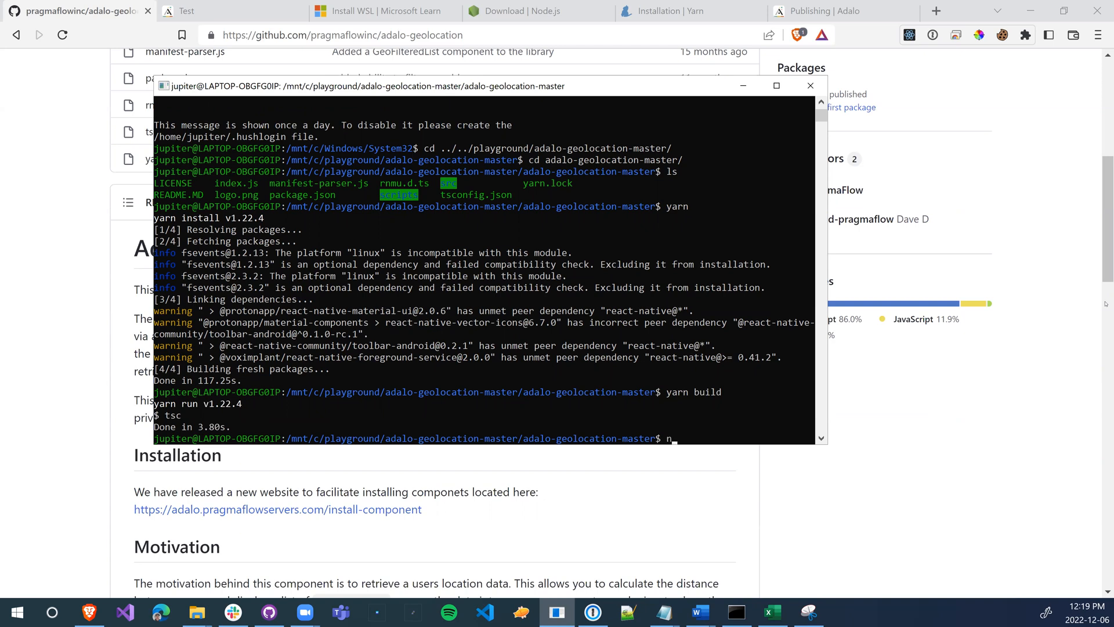
text(npx adalo login)
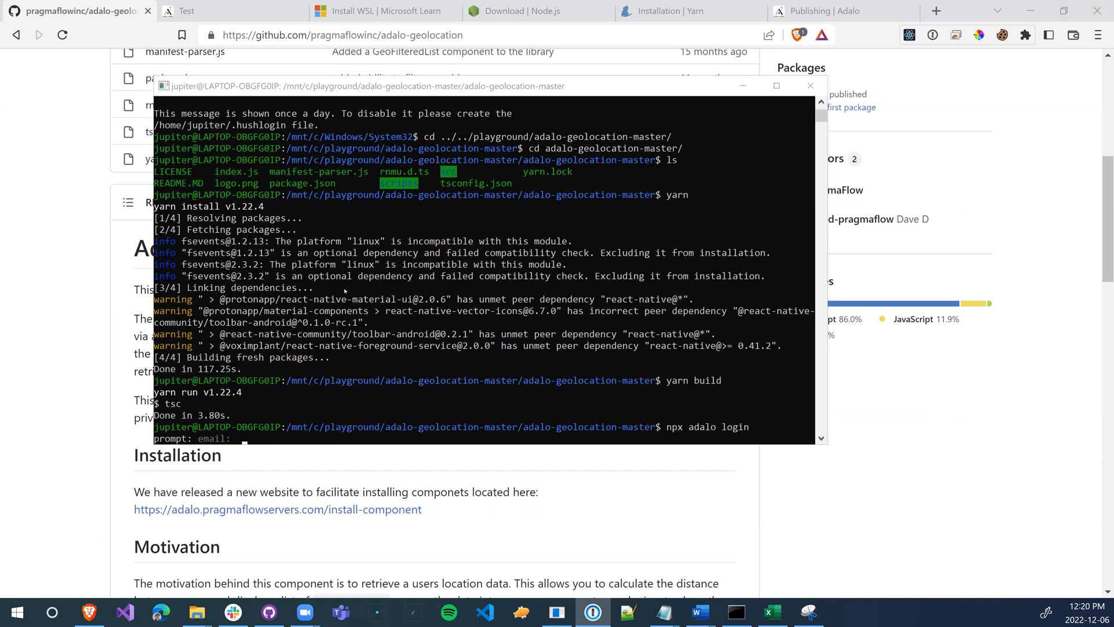
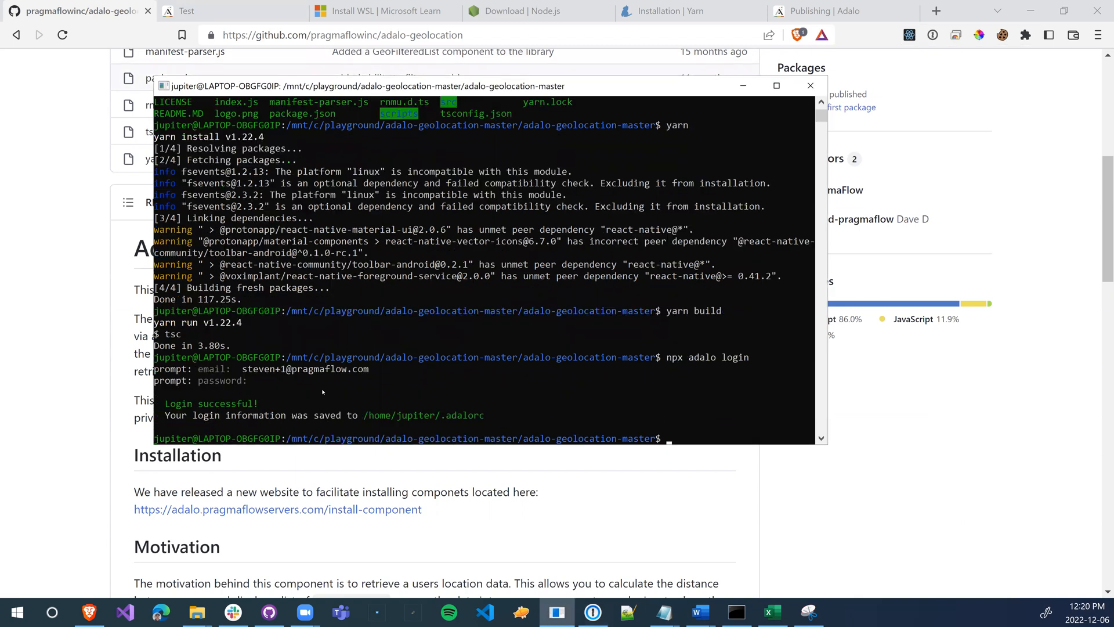
text(npx)
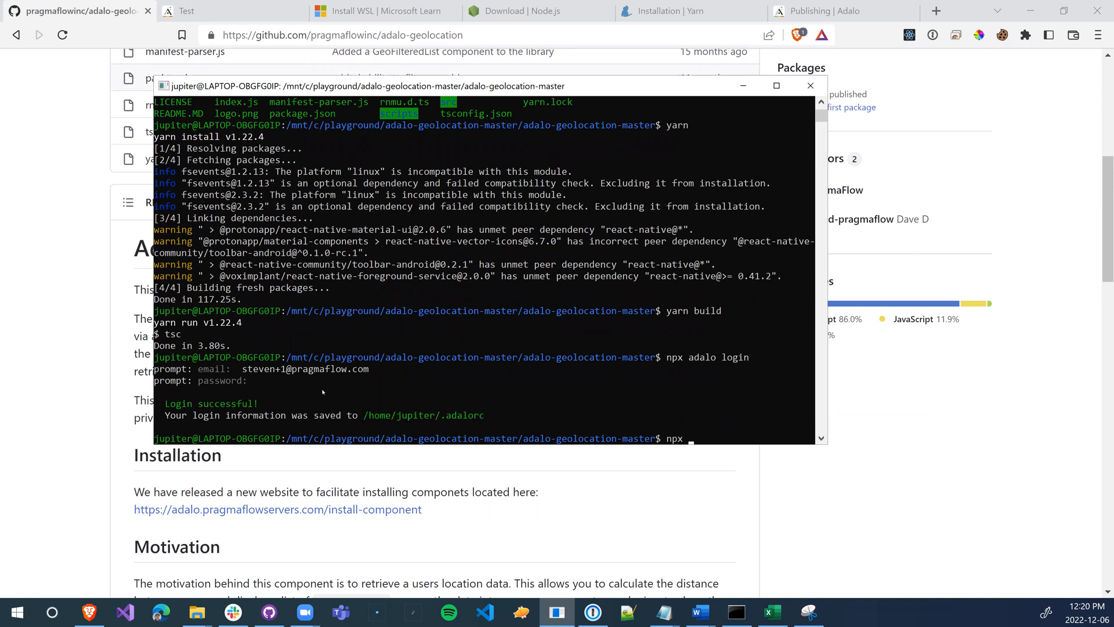
text(adalo publish)
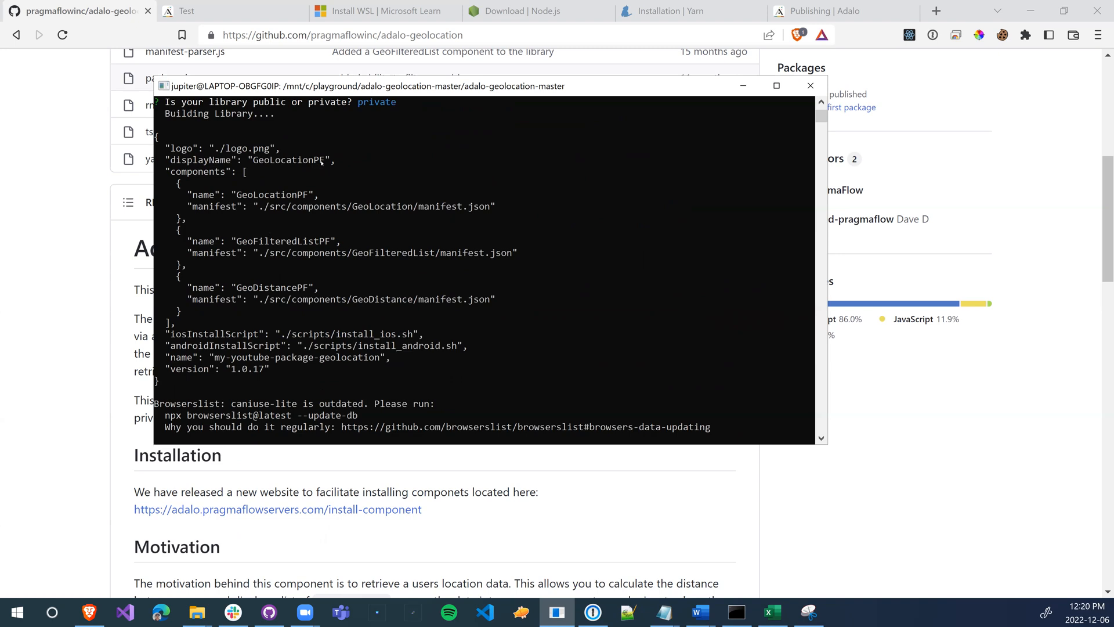
mouse_move(319, 165)
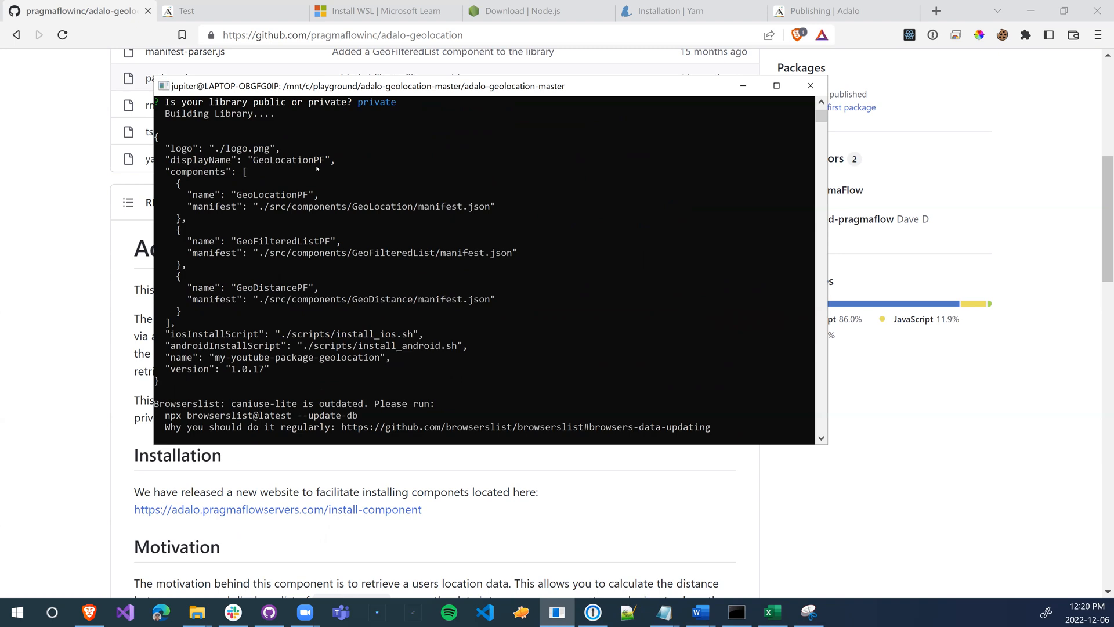
mouse_move(318, 171)
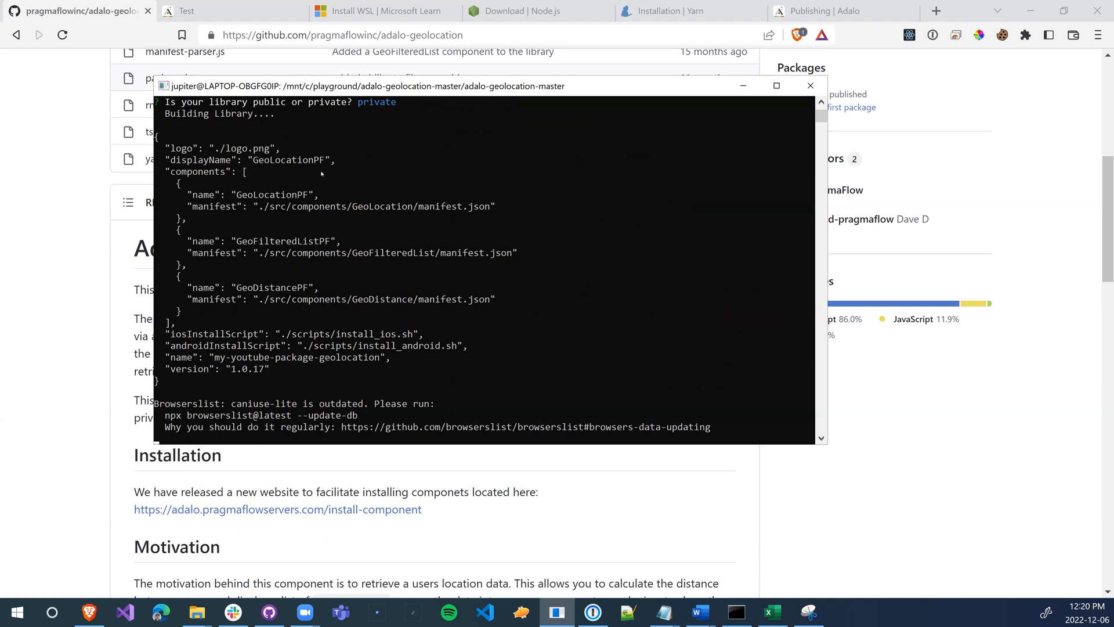
mouse_move(324, 169)
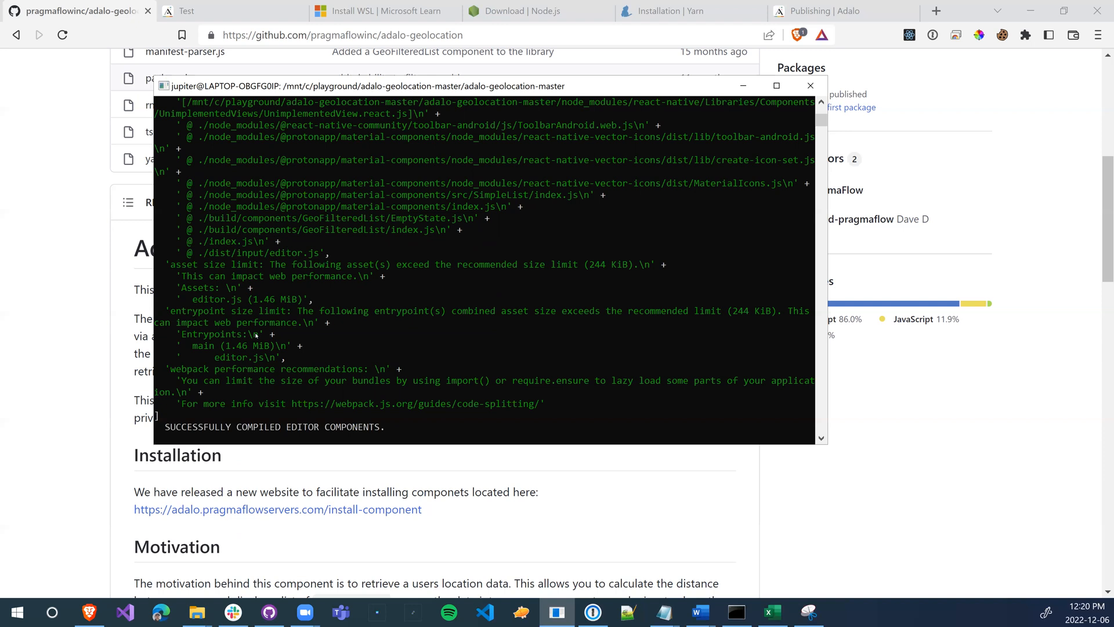
mouse_move(257, 336)
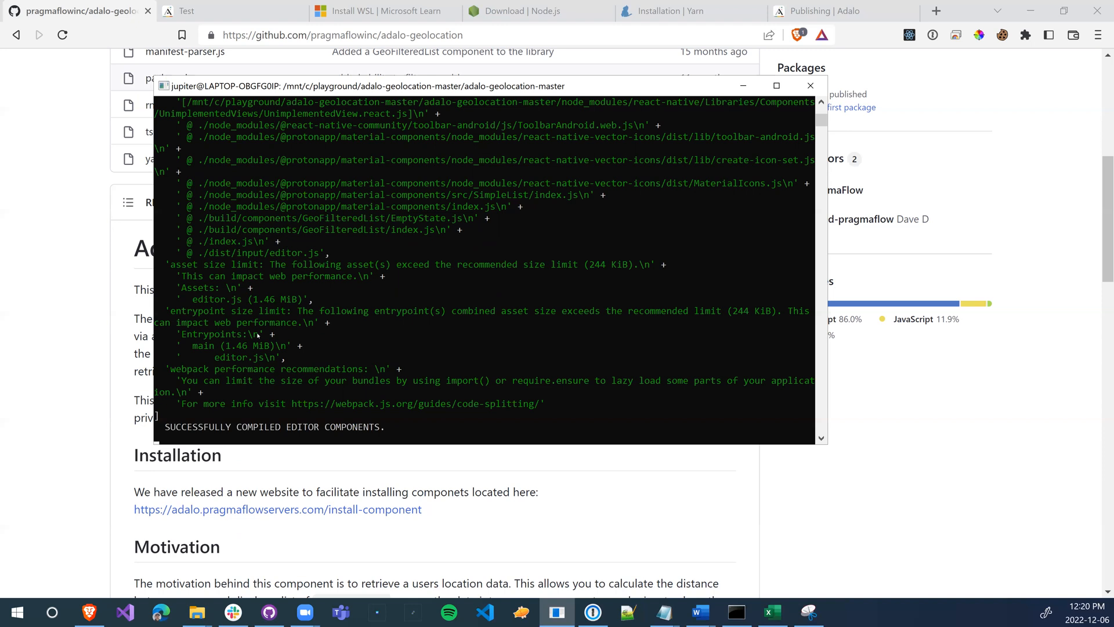
mouse_move(258, 329)
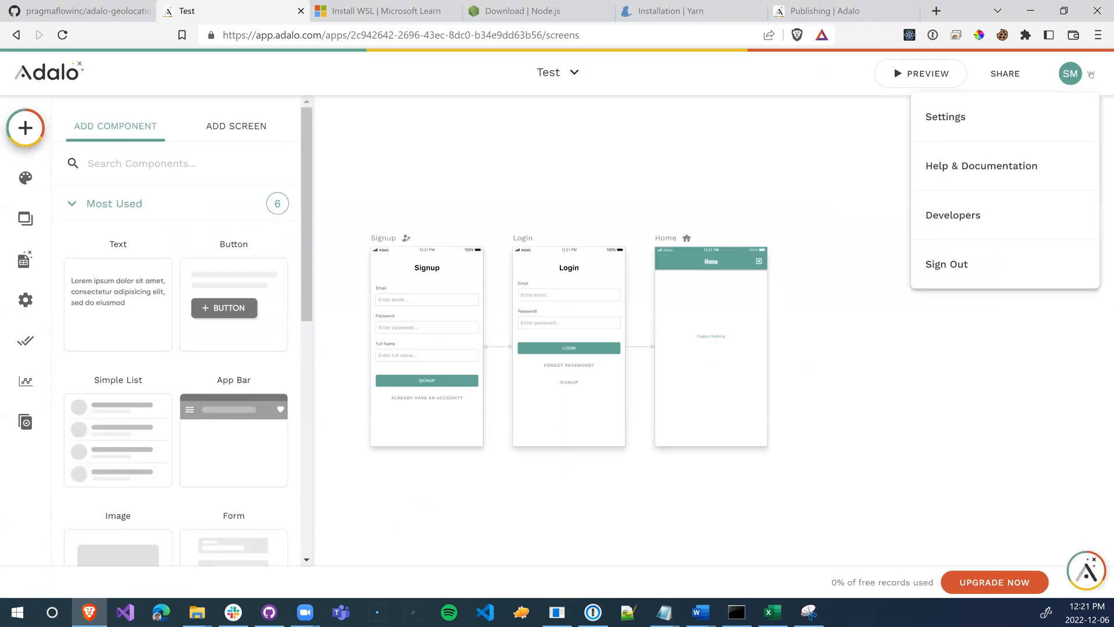
mouse_move(953, 215)
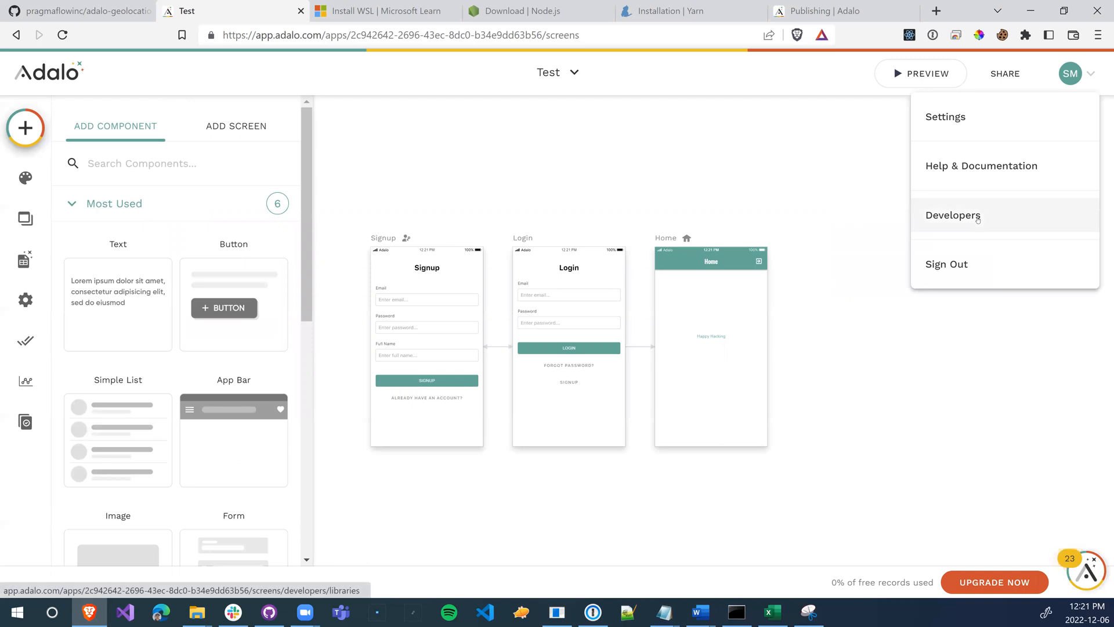
Open the Developers libraries overview showing GeoLocationPF under Private libraries
click(953, 215)
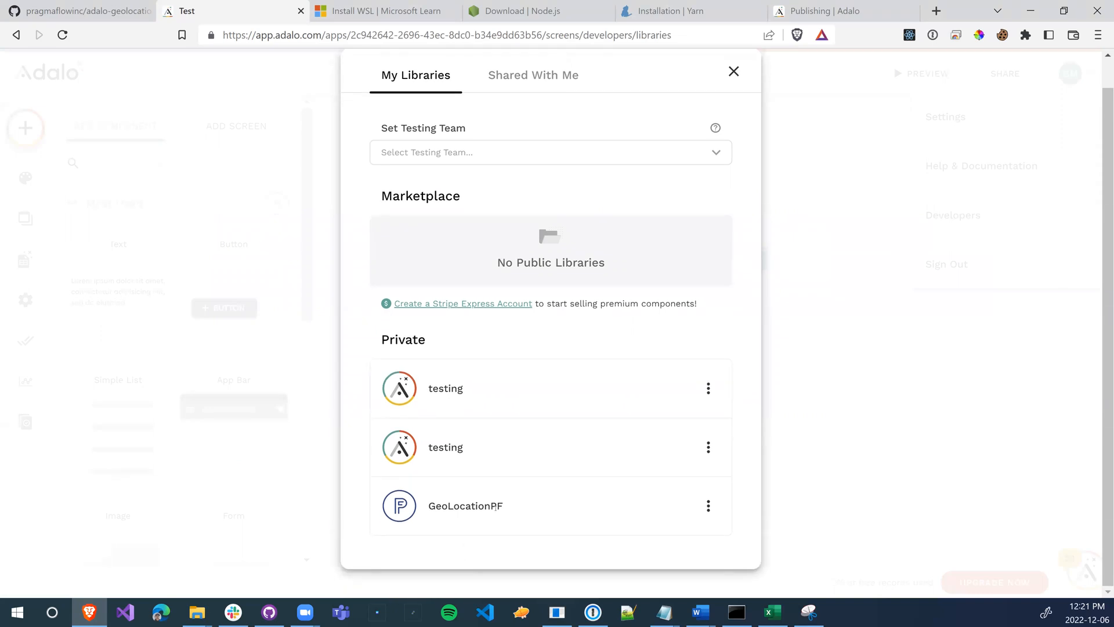
click(708, 447)
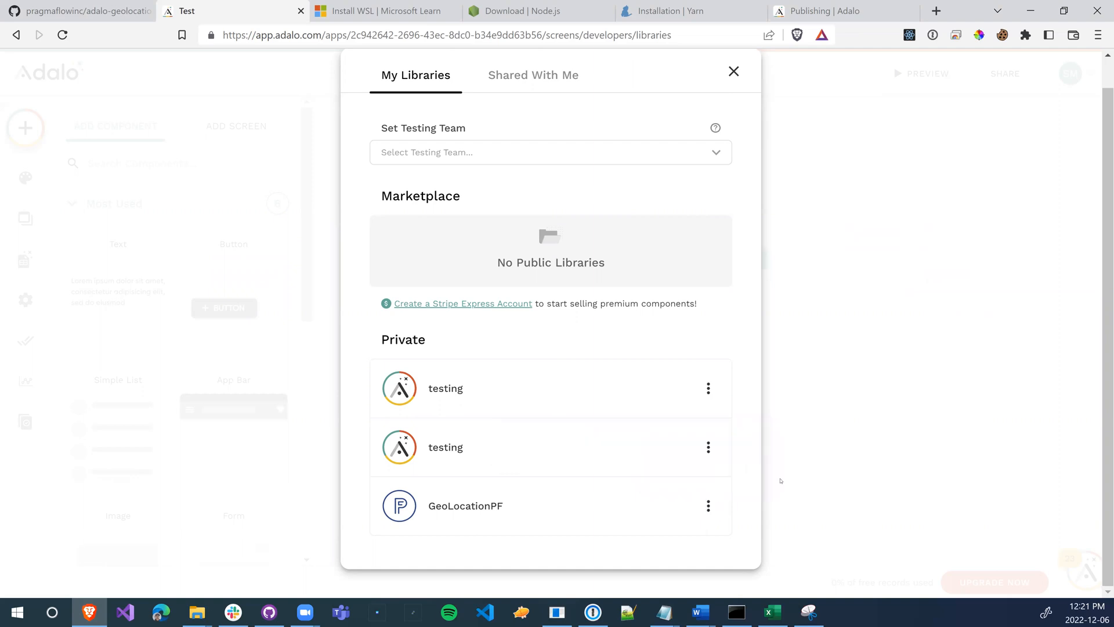
mouse_move(1033, 228)
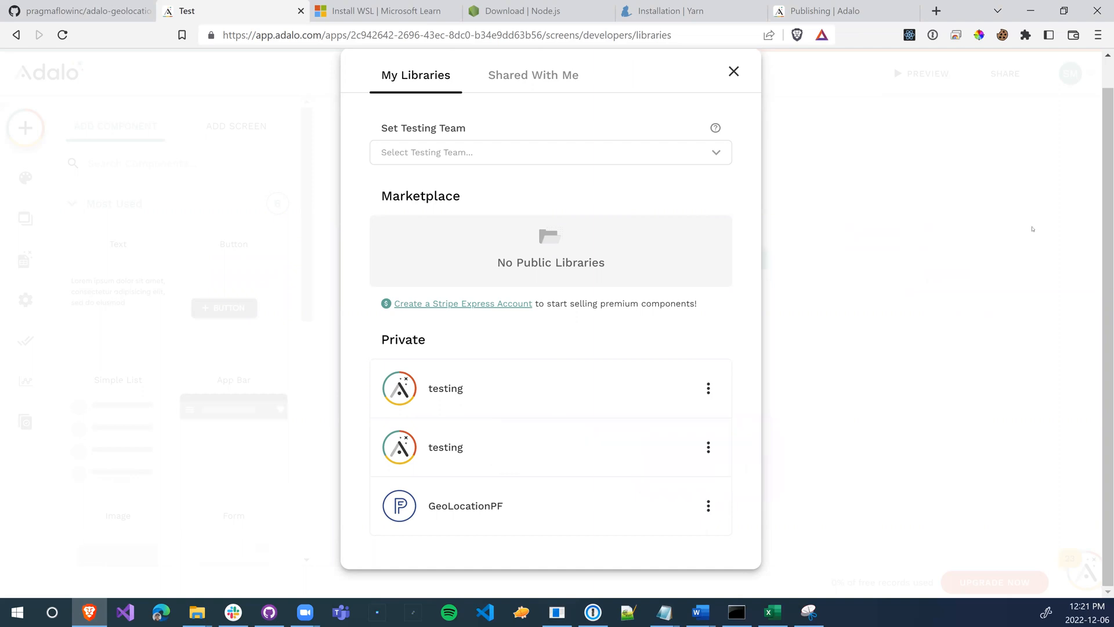